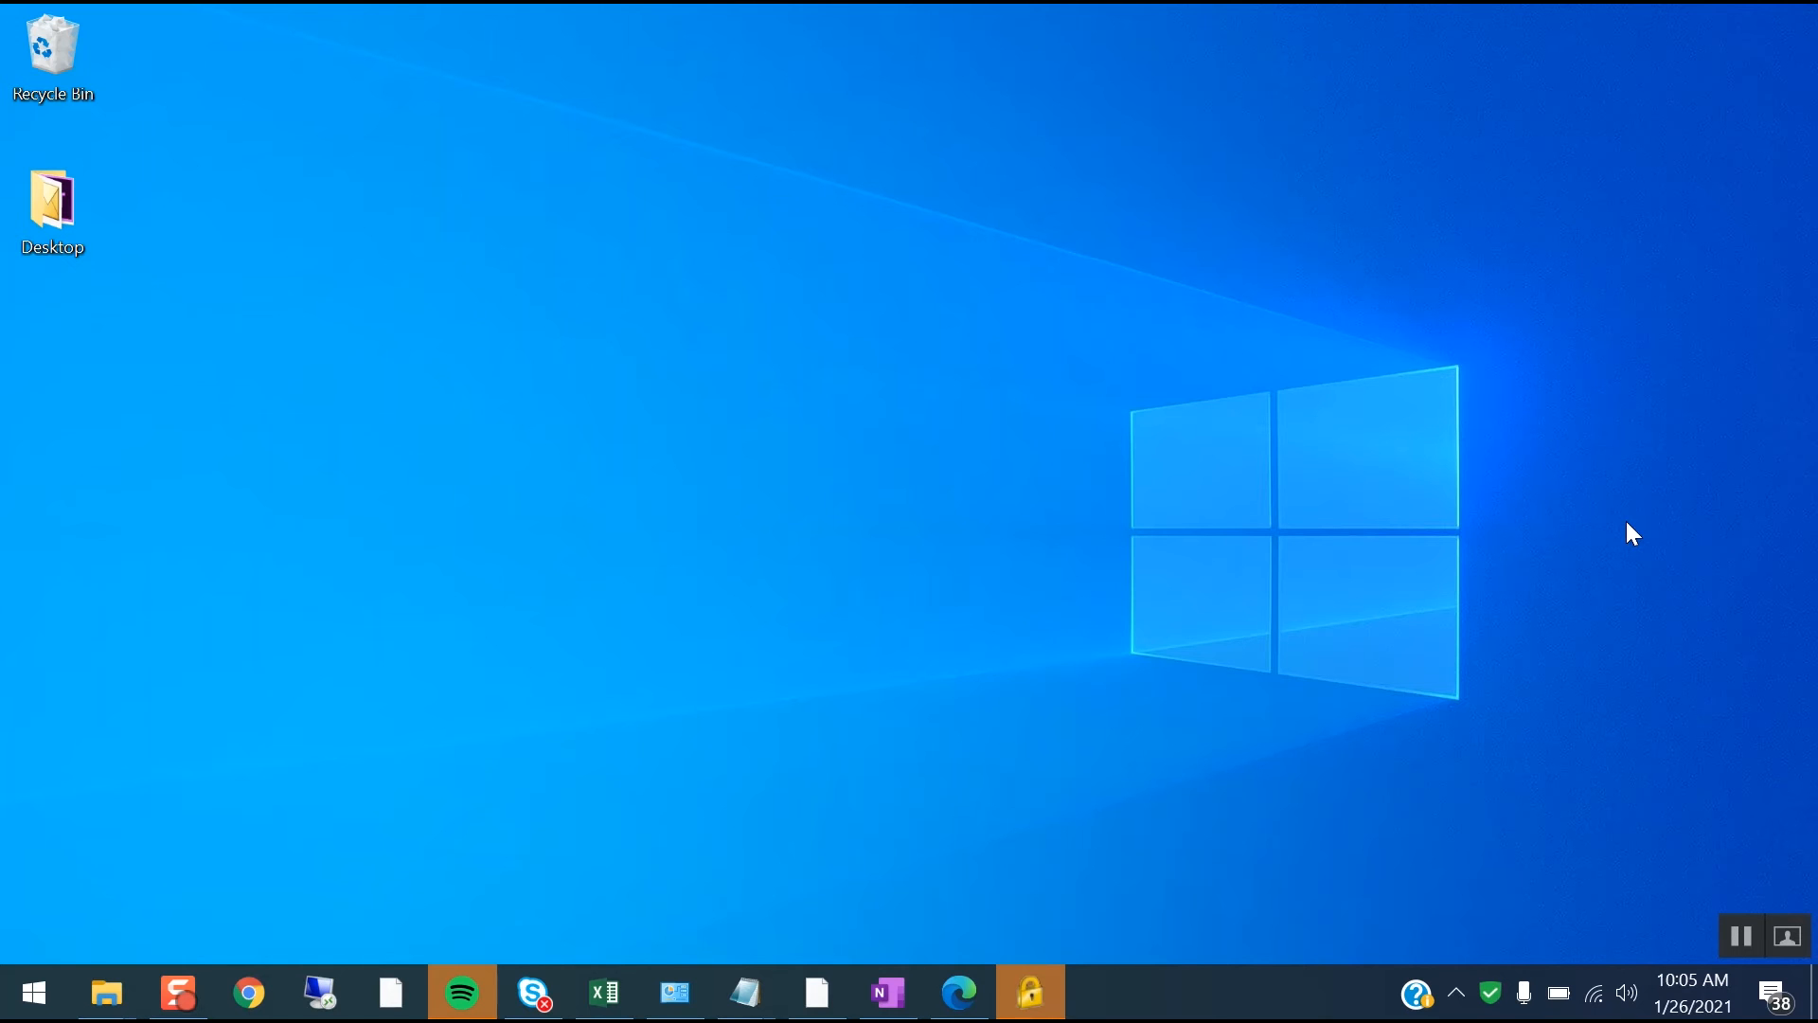
pyautogui.moveTo(1479, 420)
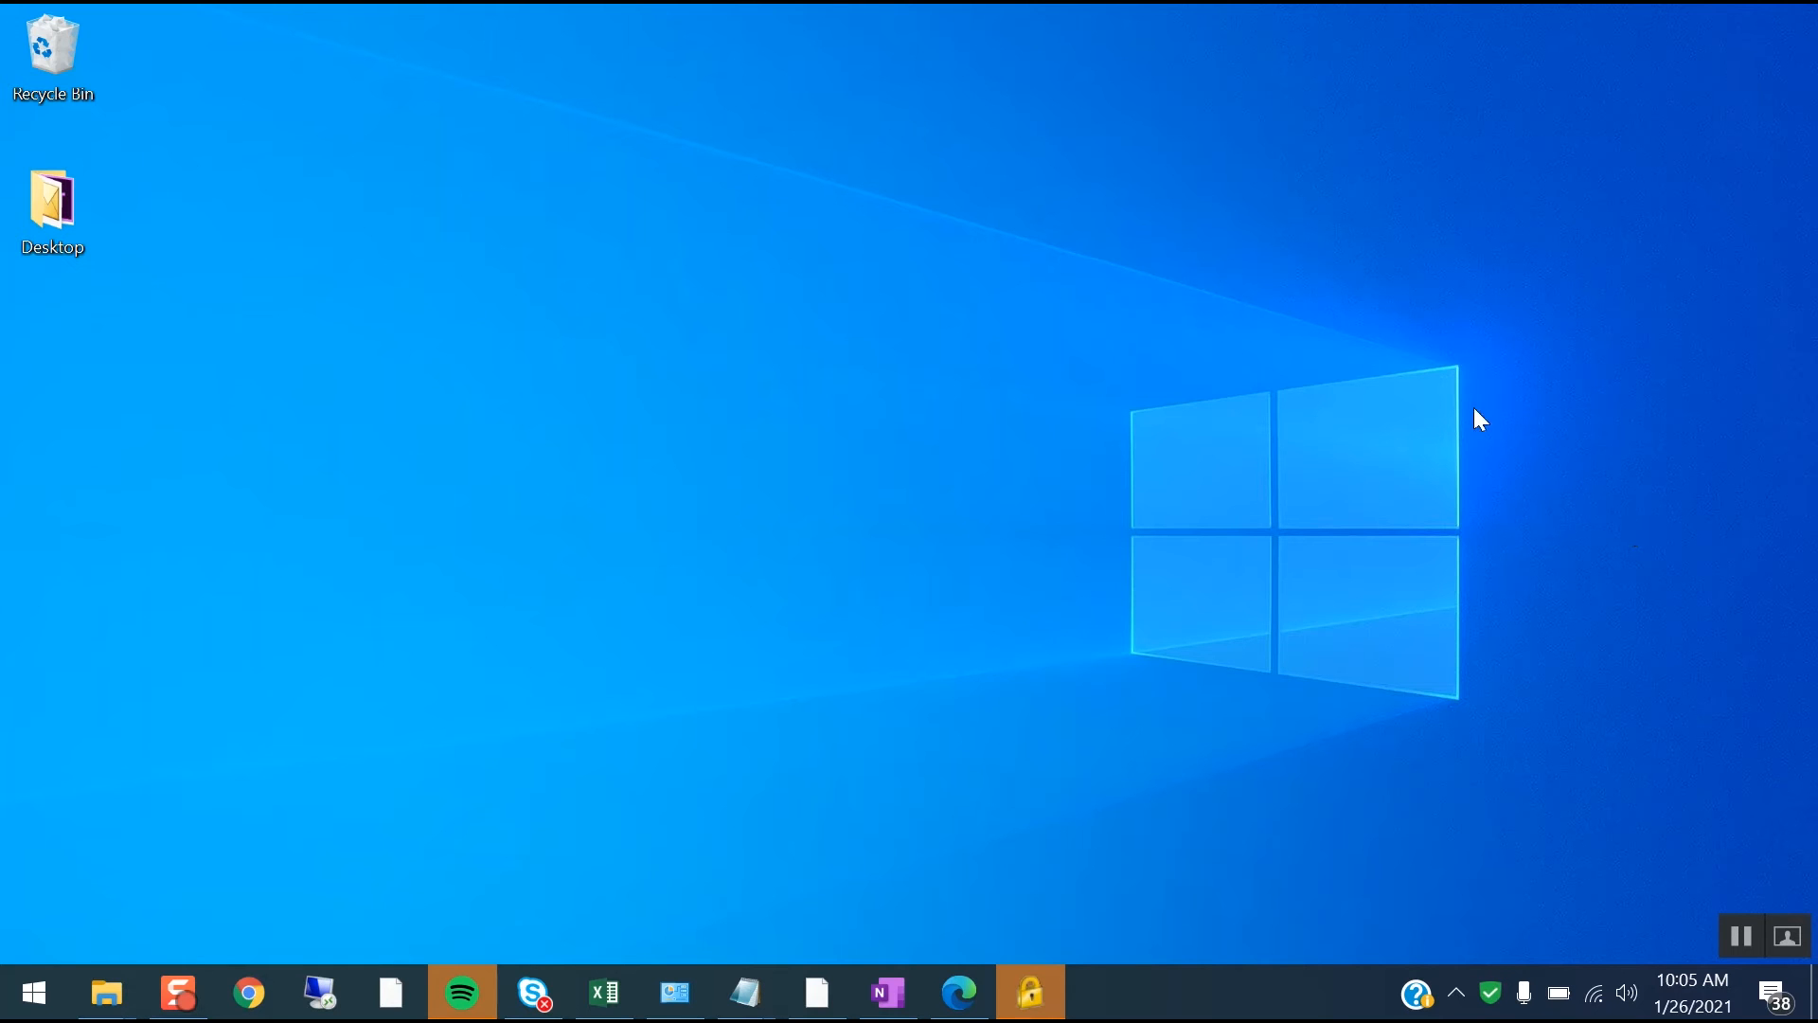
pyautogui.moveTo(1053, 381)
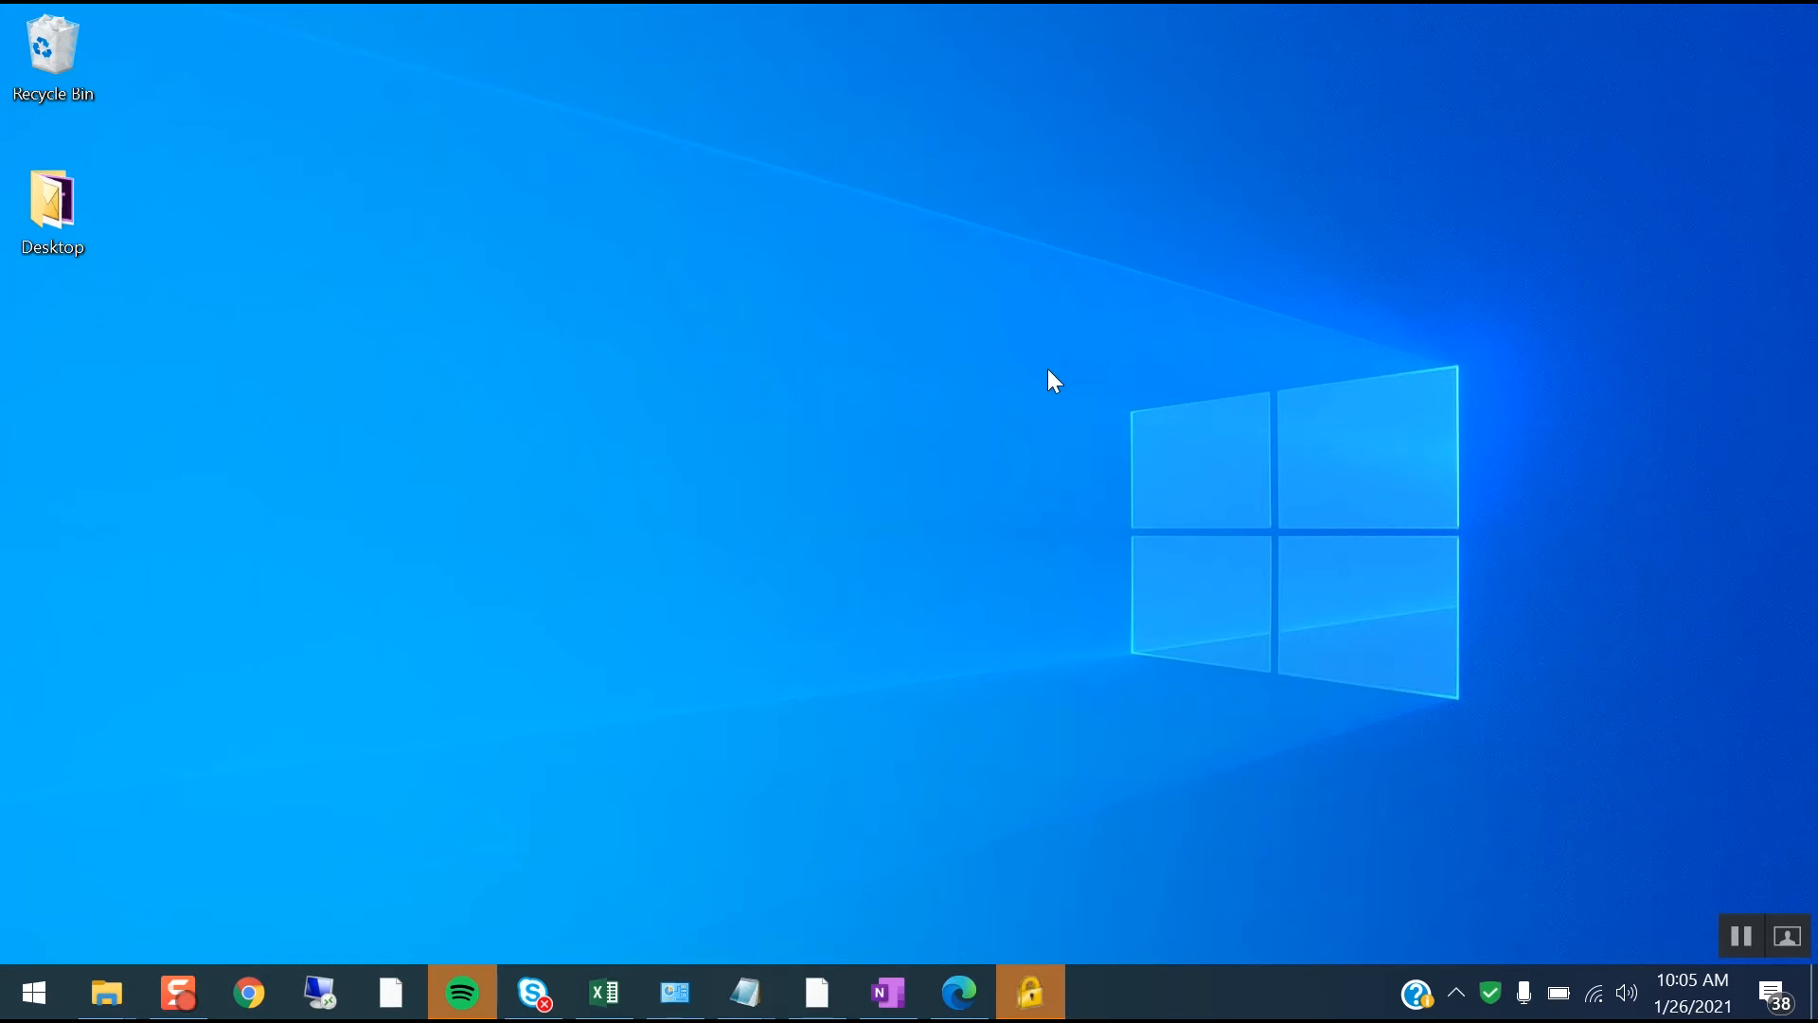
pyautogui.moveTo(133, 337)
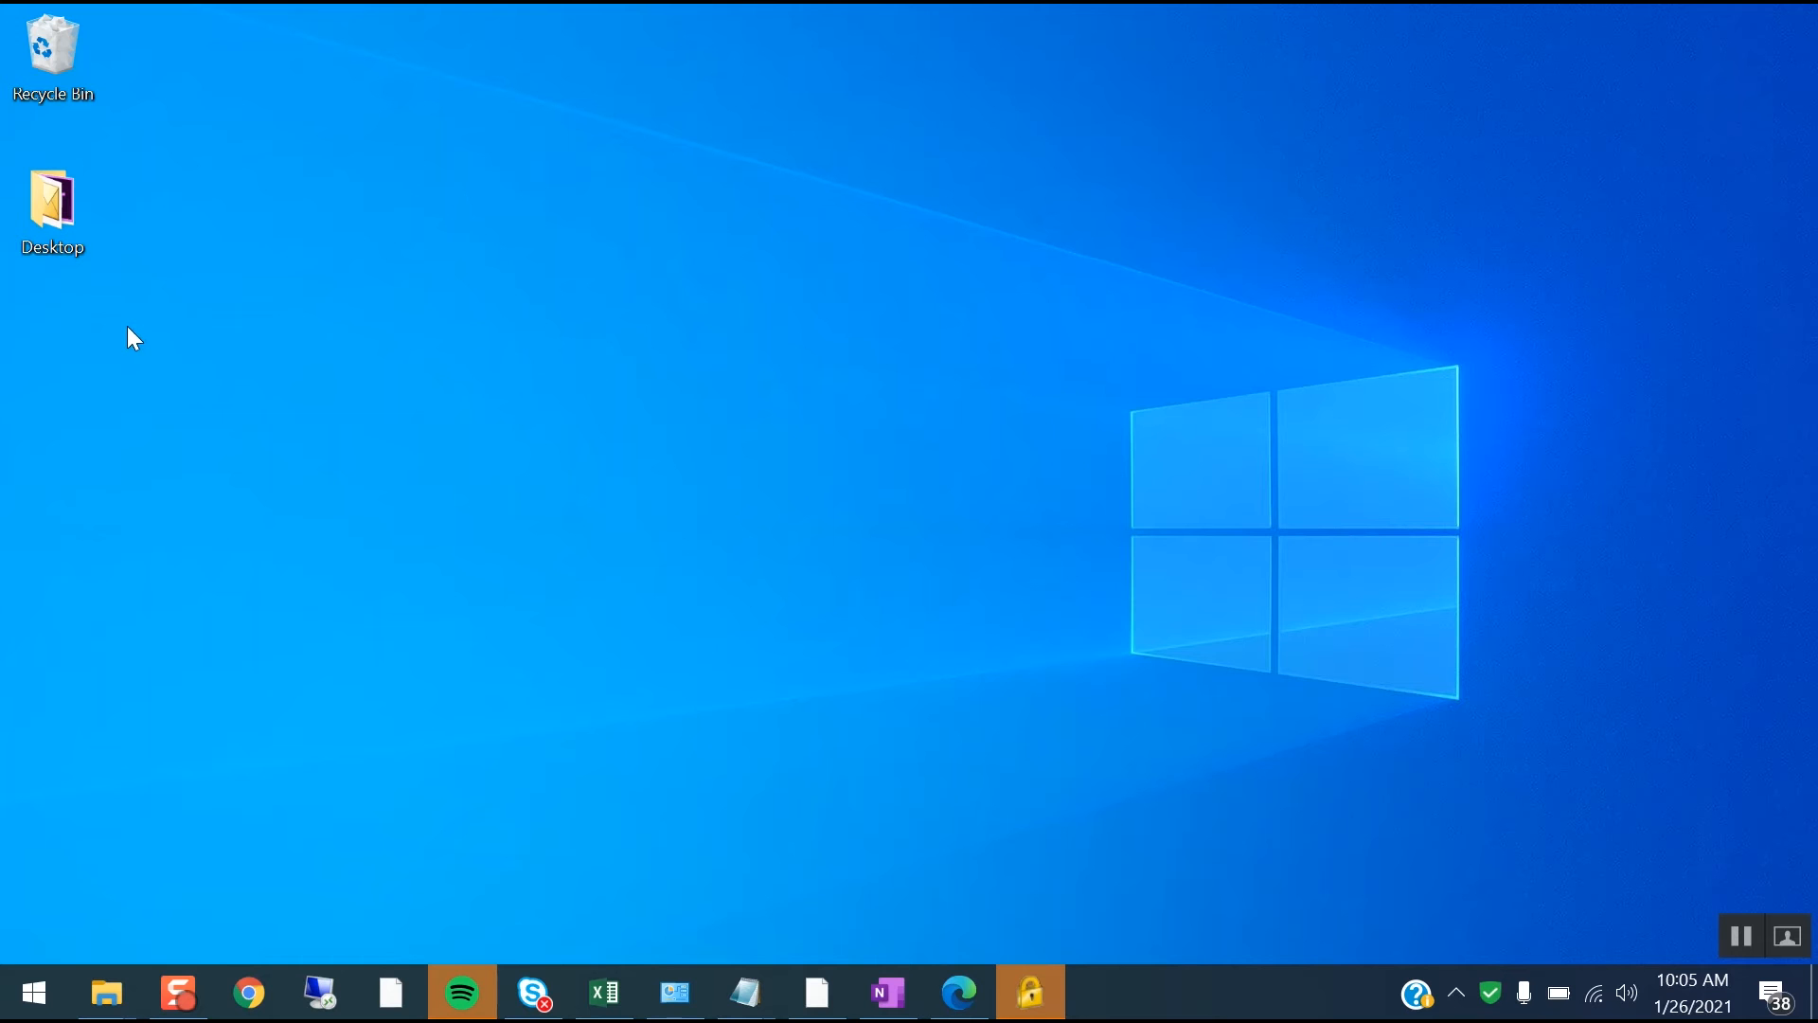
pyautogui.moveTo(28, 892)
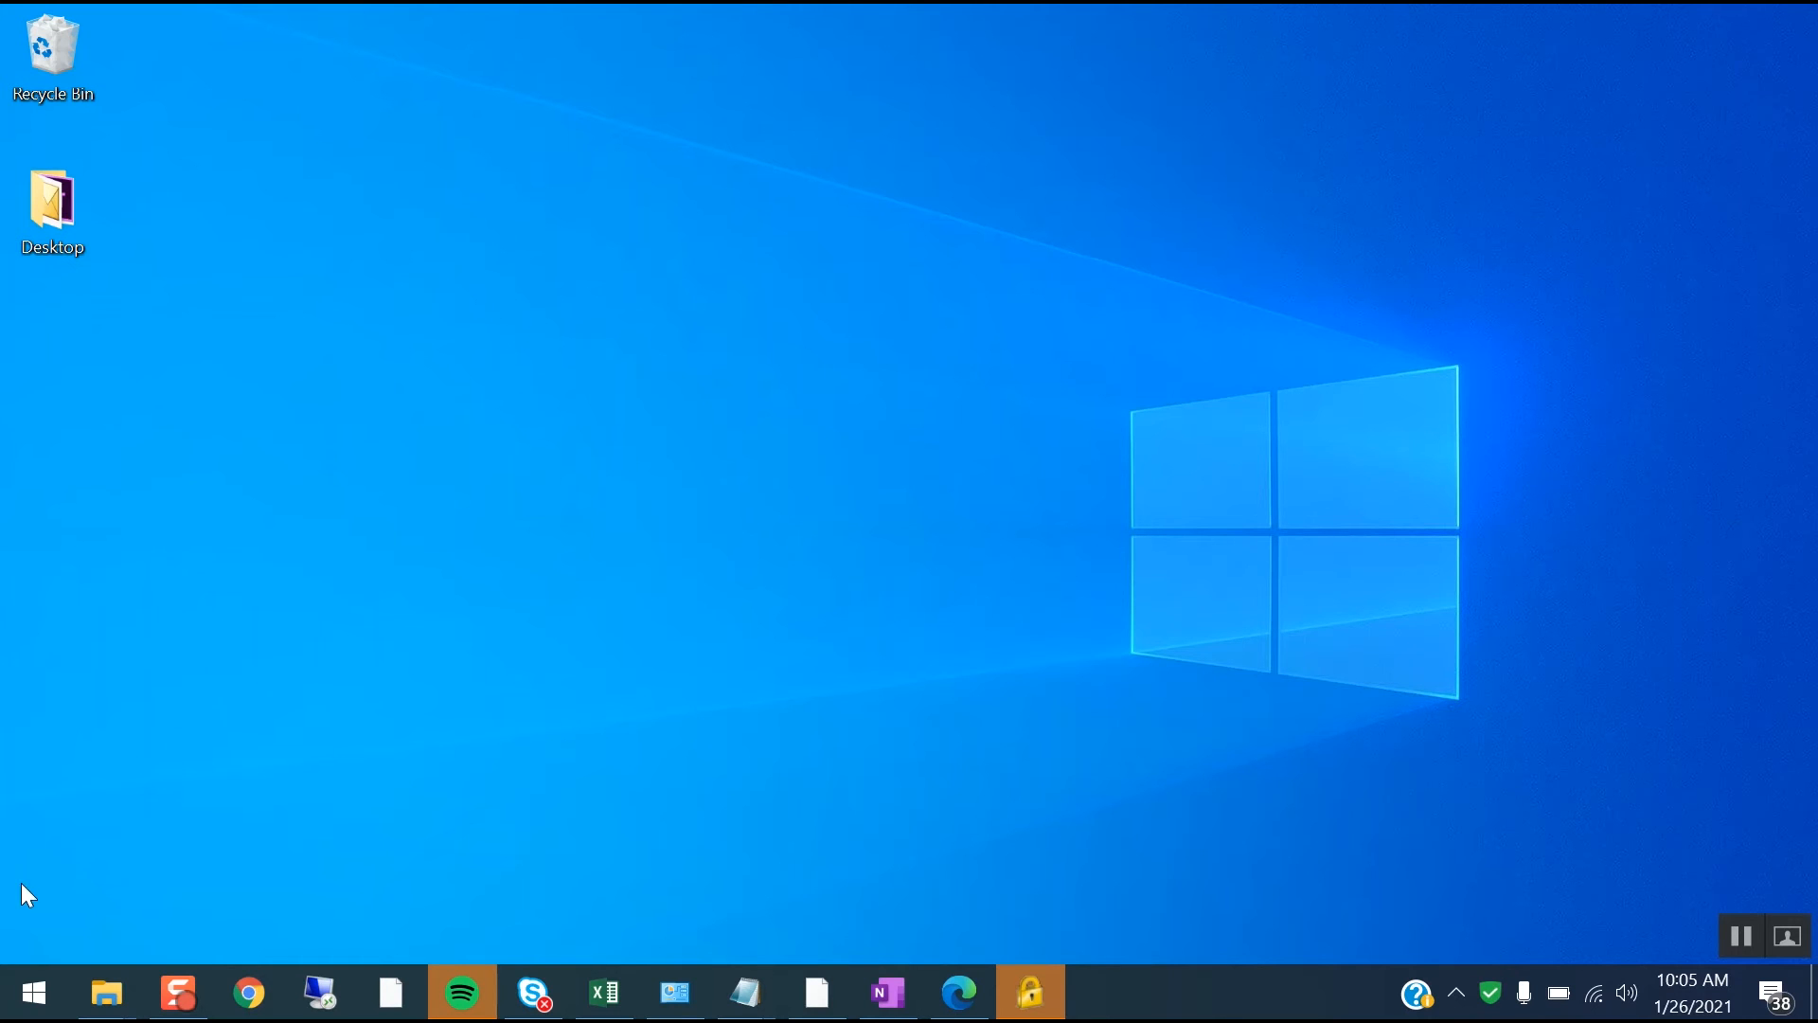
# - Launch Programs and Features from Start search via appwiz.cpl
pyautogui.click(33, 990)
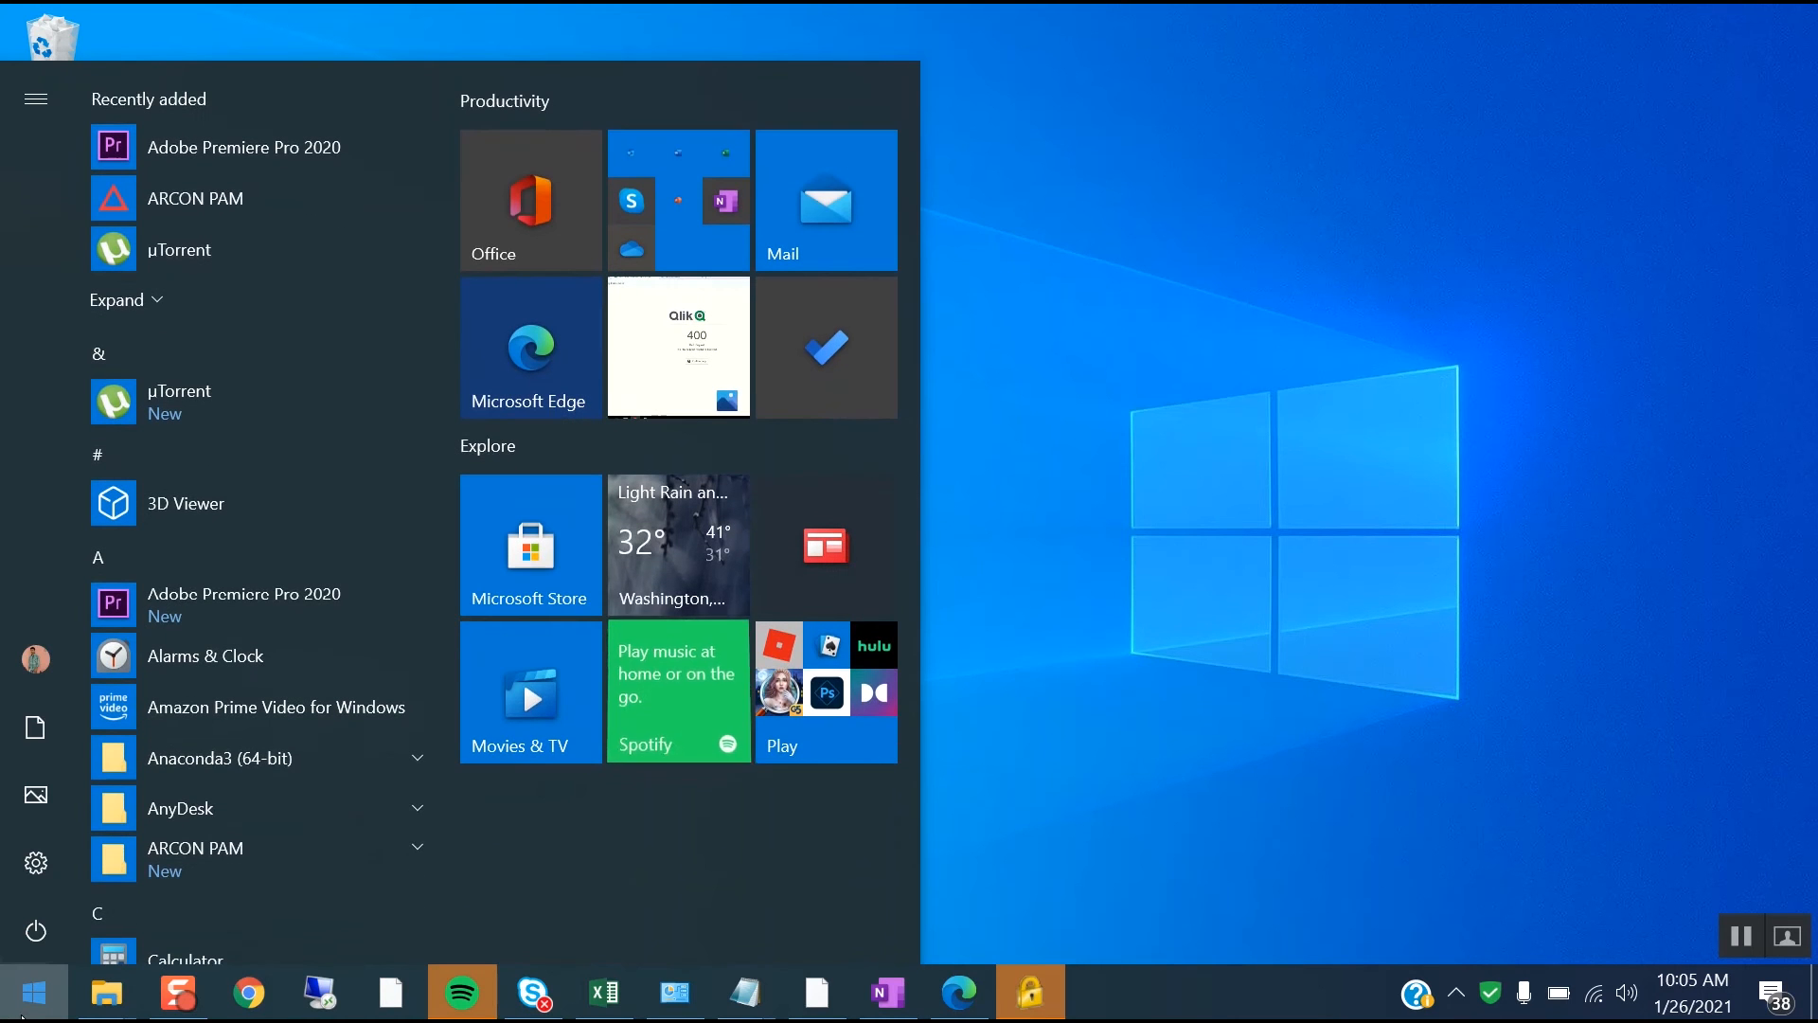
pyautogui.write('appwiz.cpl')
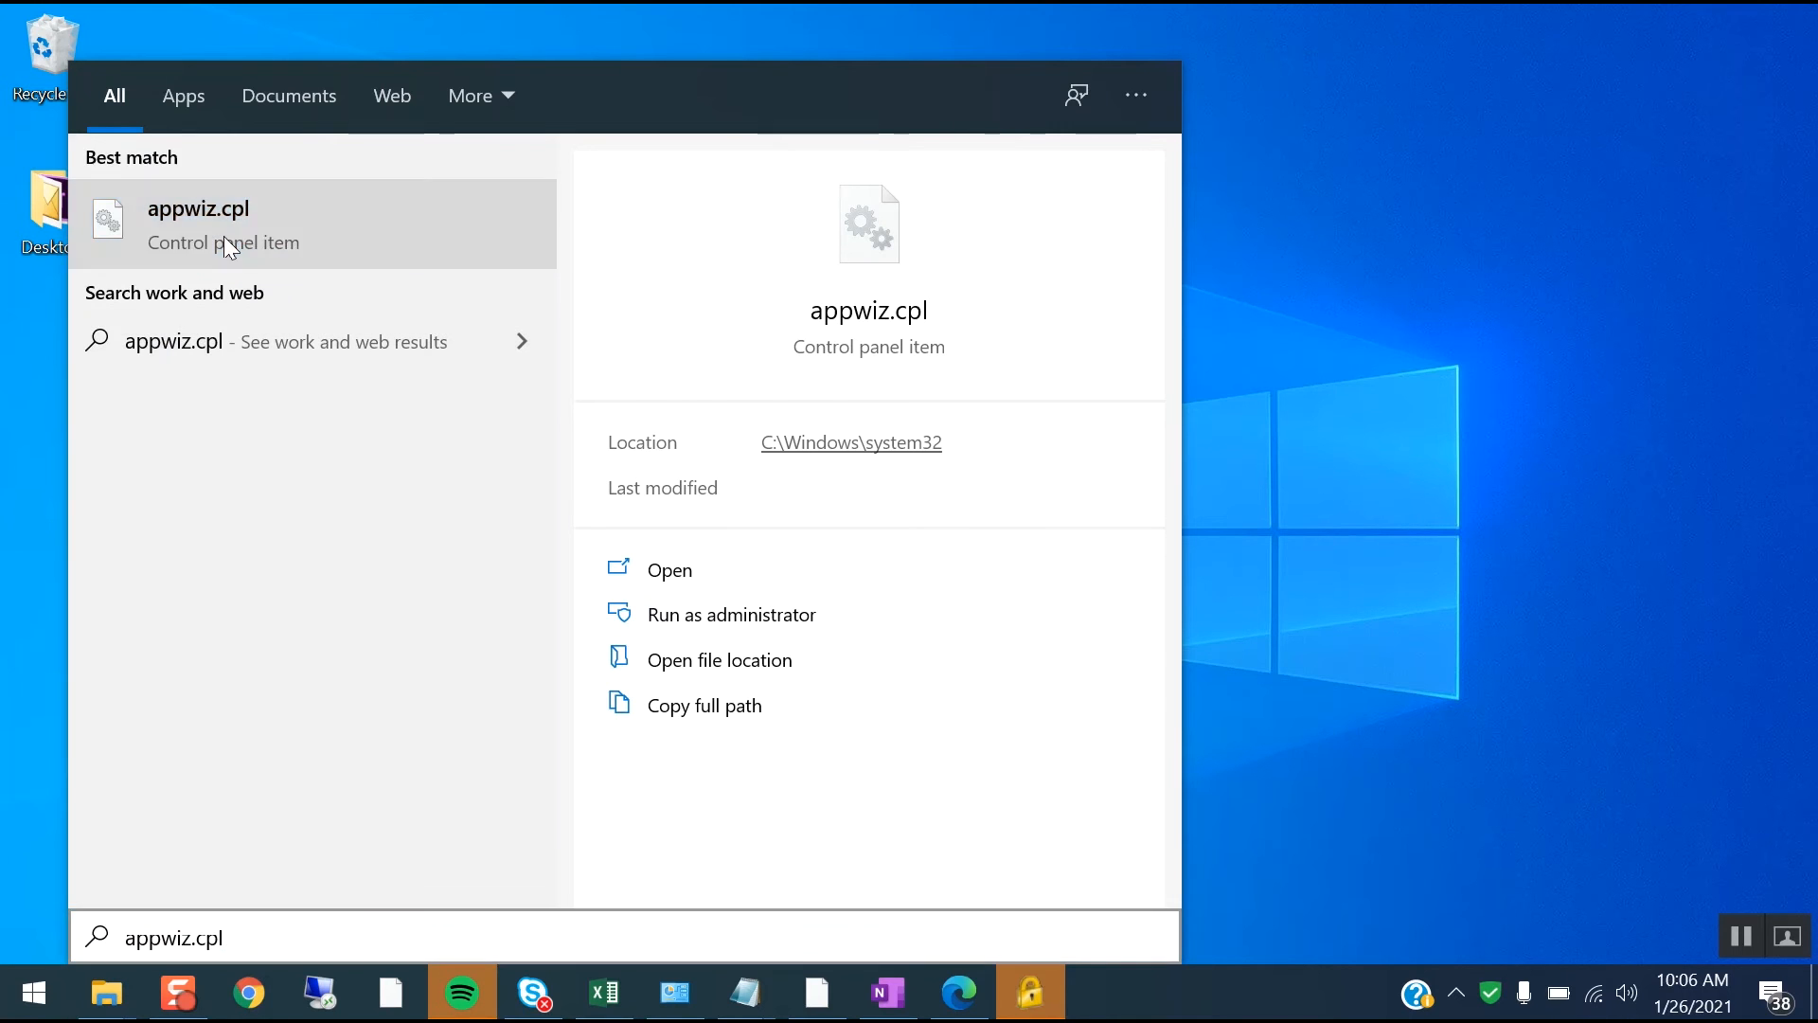
pyautogui.click(198, 223)
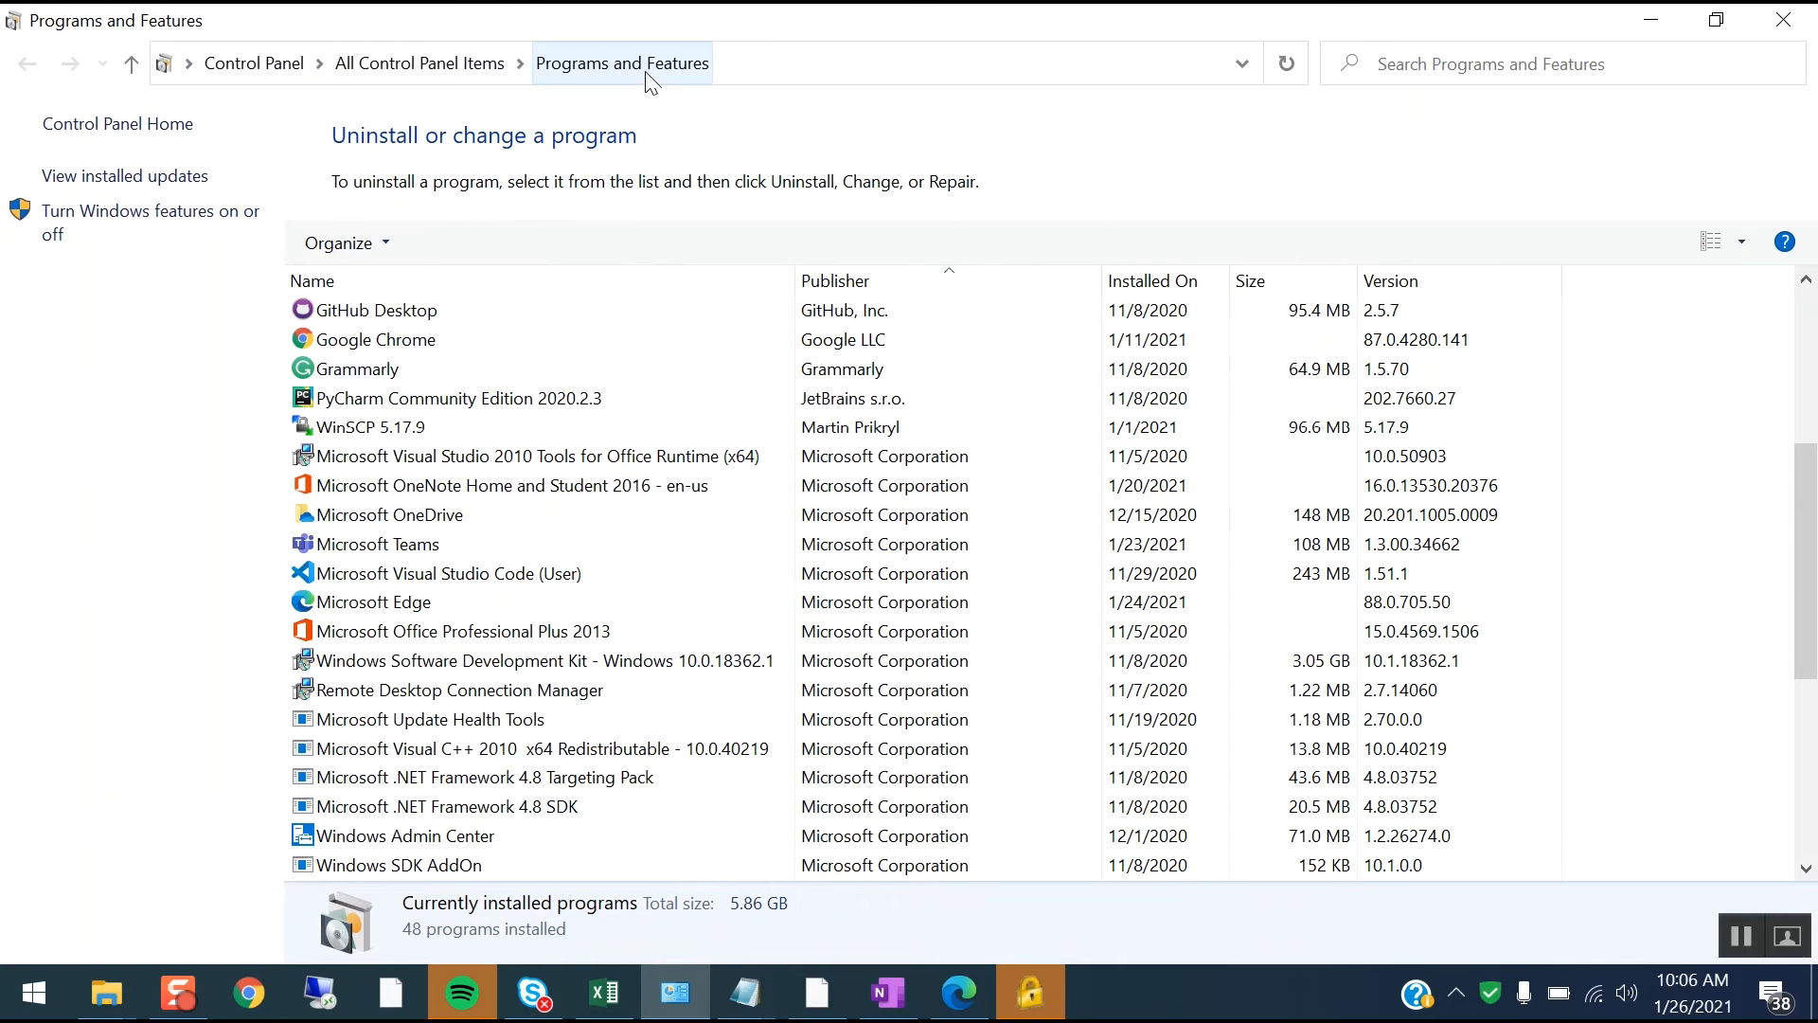
pyautogui.click(375, 543)
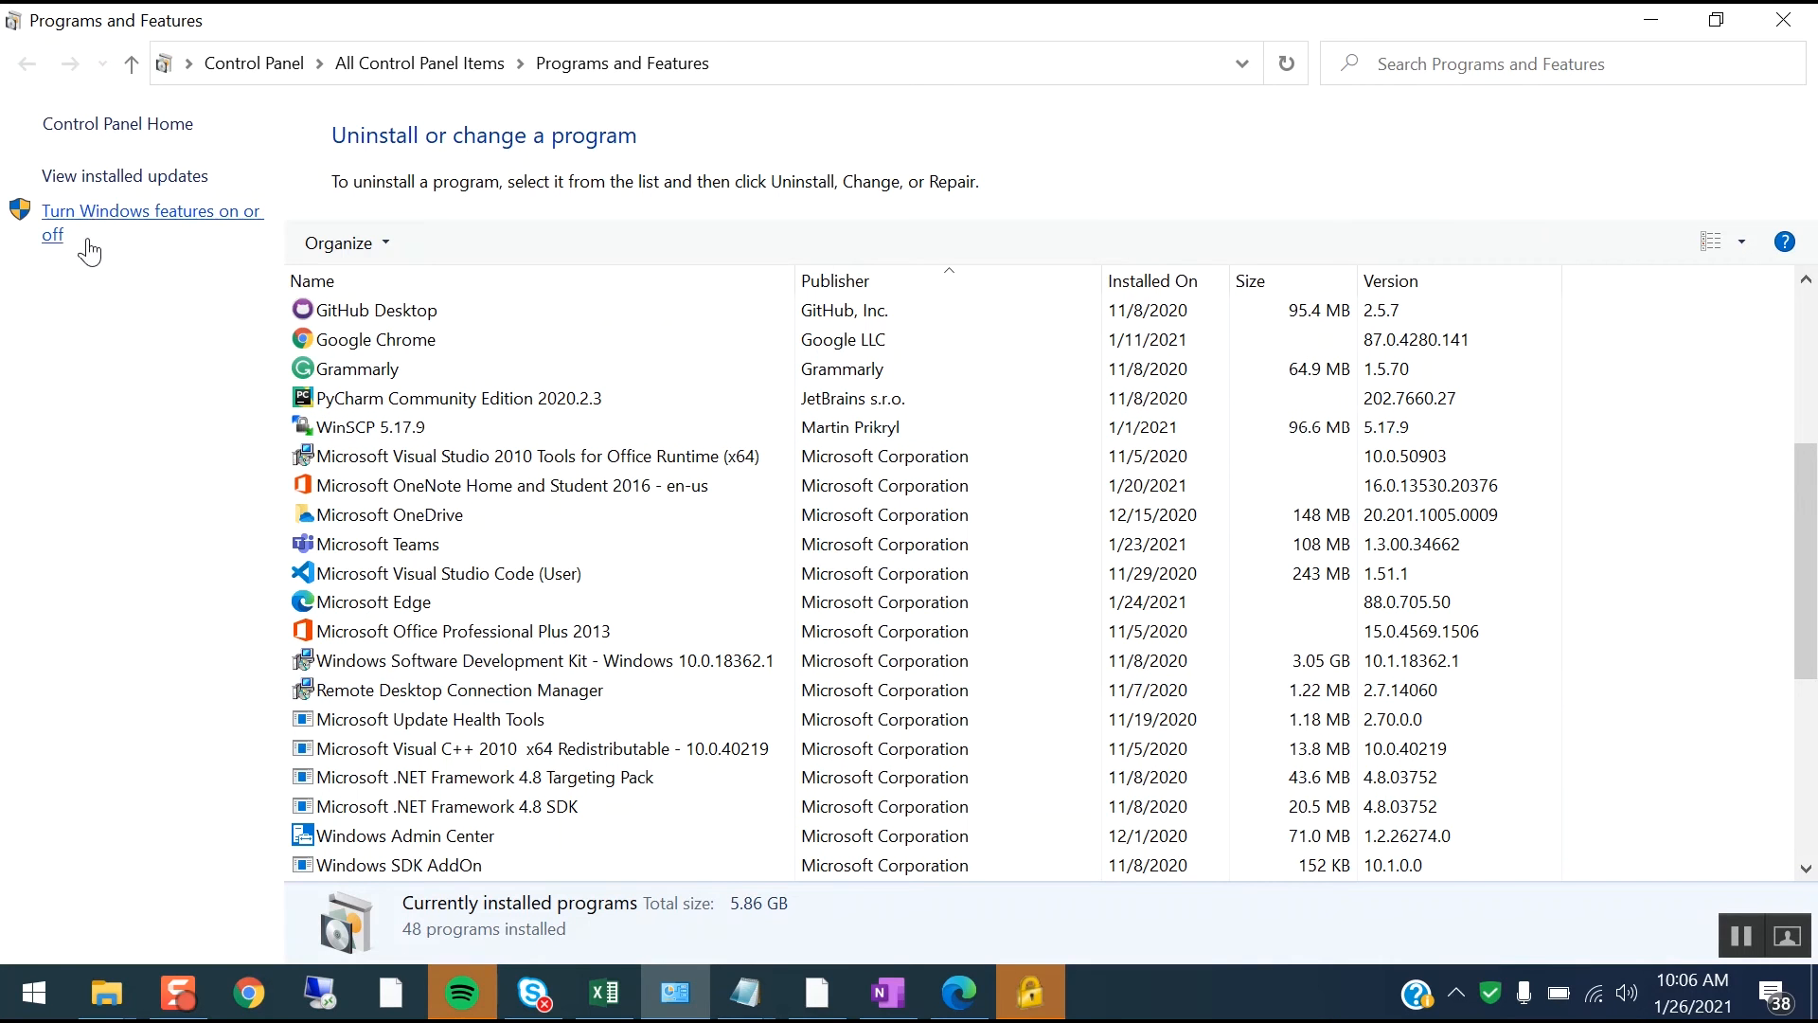
pyautogui.moveTo(195, 224)
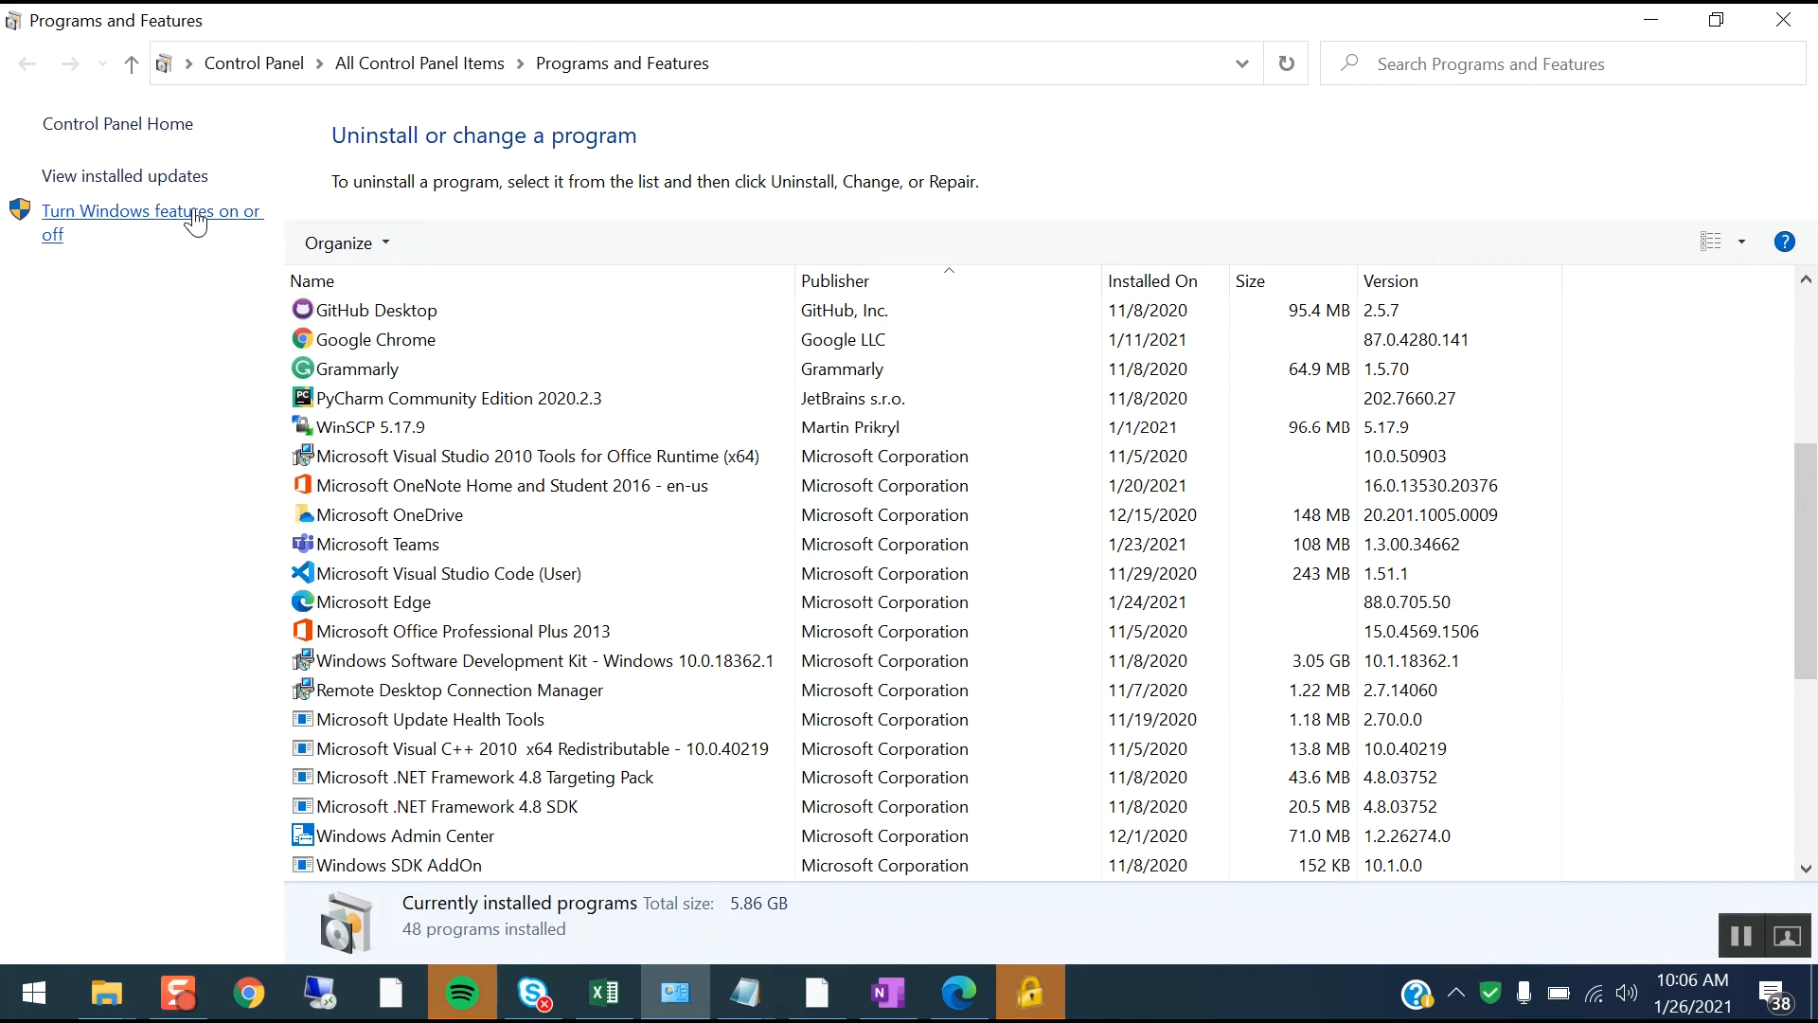
pyautogui.moveTo(146, 239)
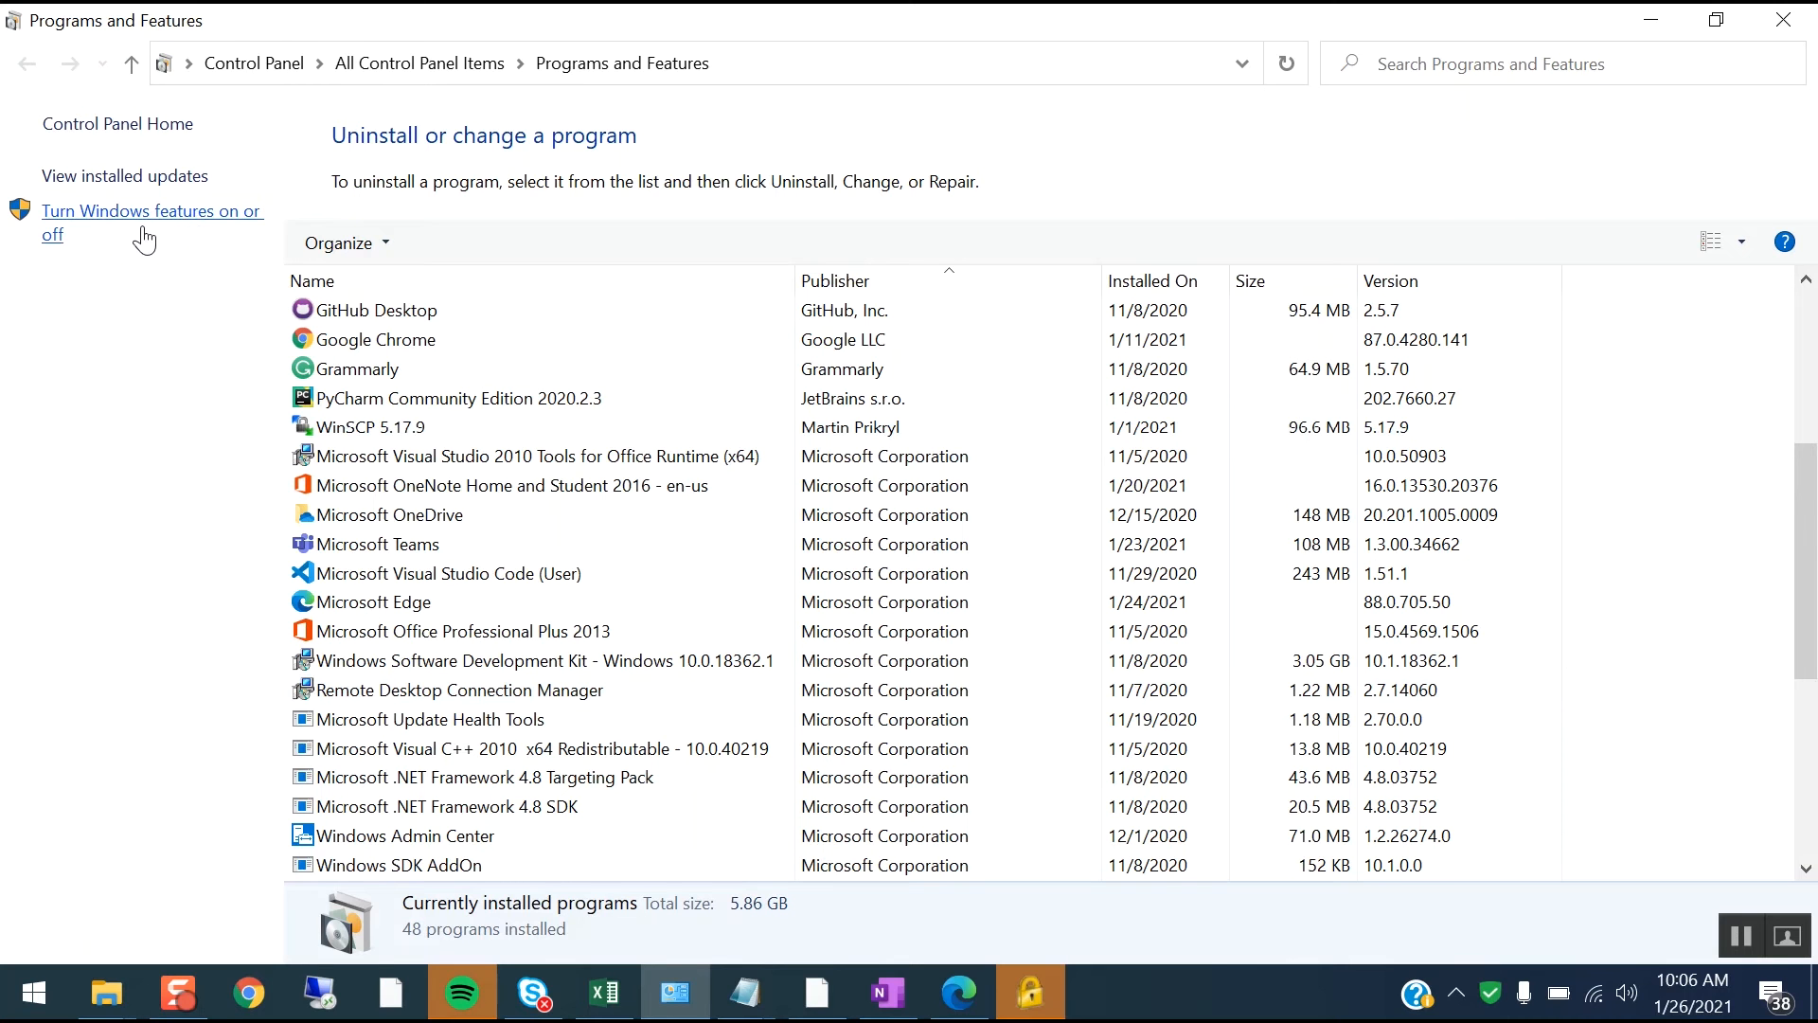
pyautogui.moveTo(228, 265)
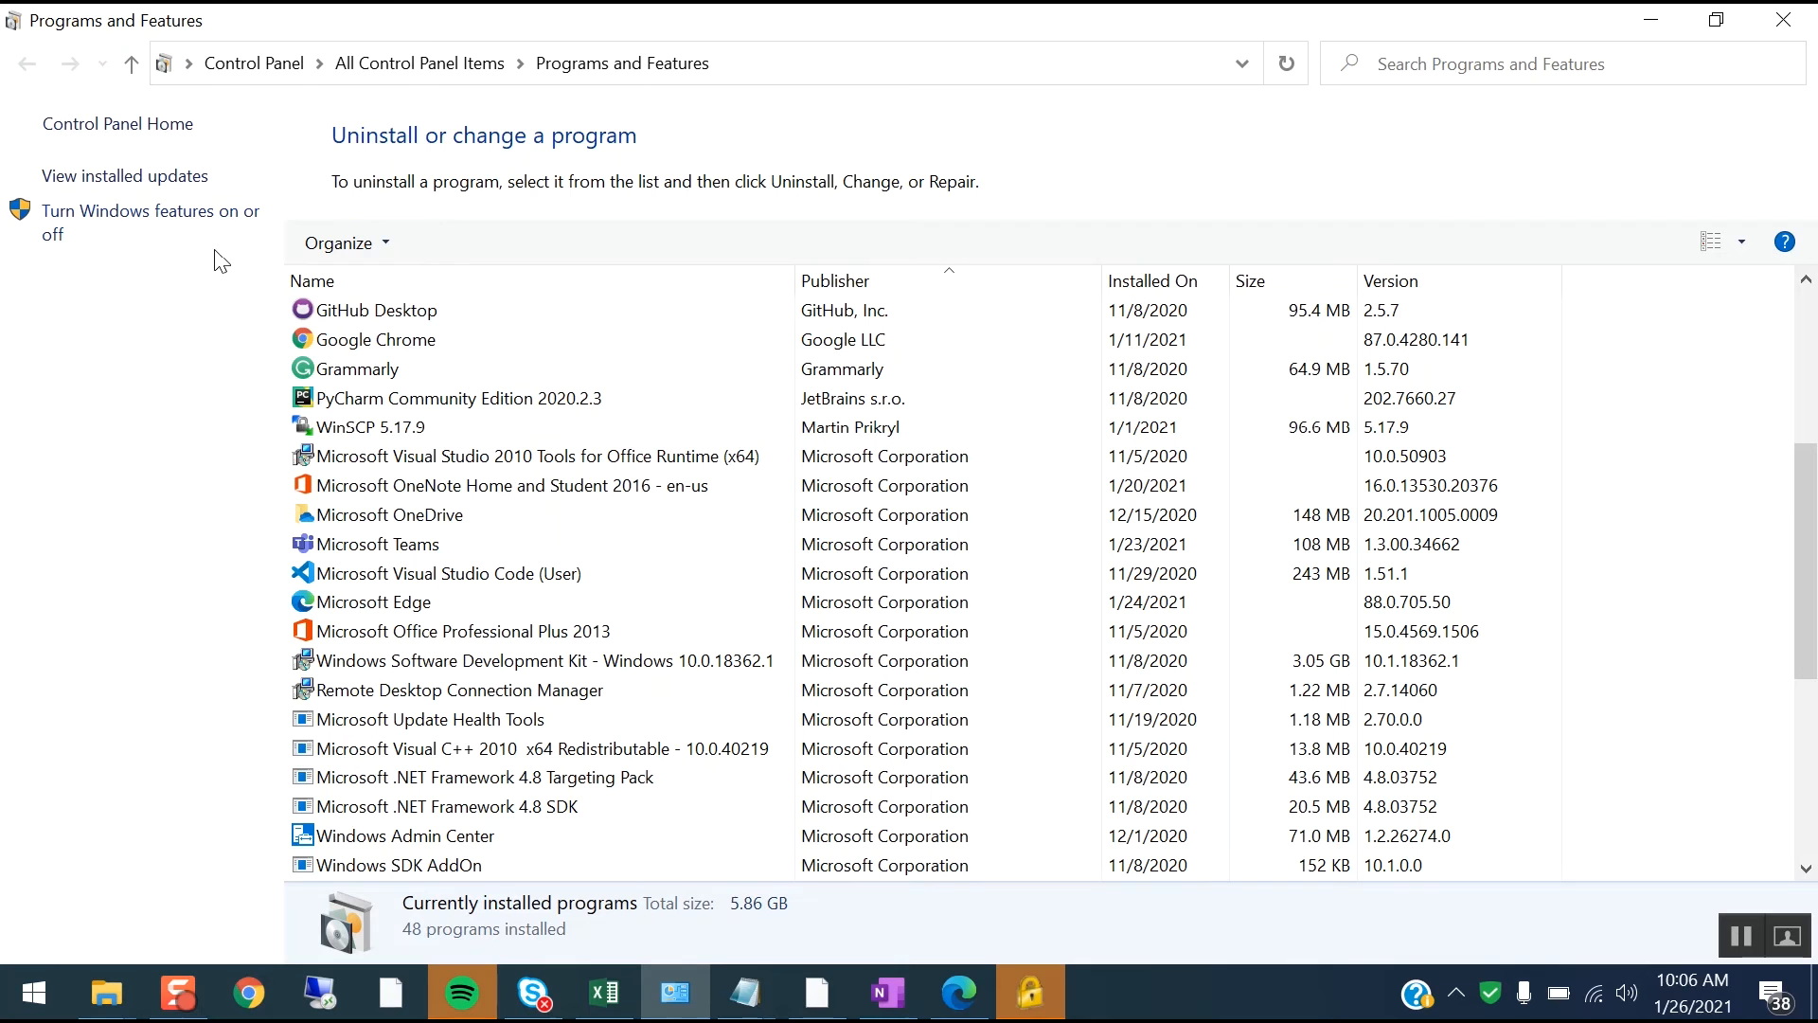
pyautogui.moveTo(152, 222)
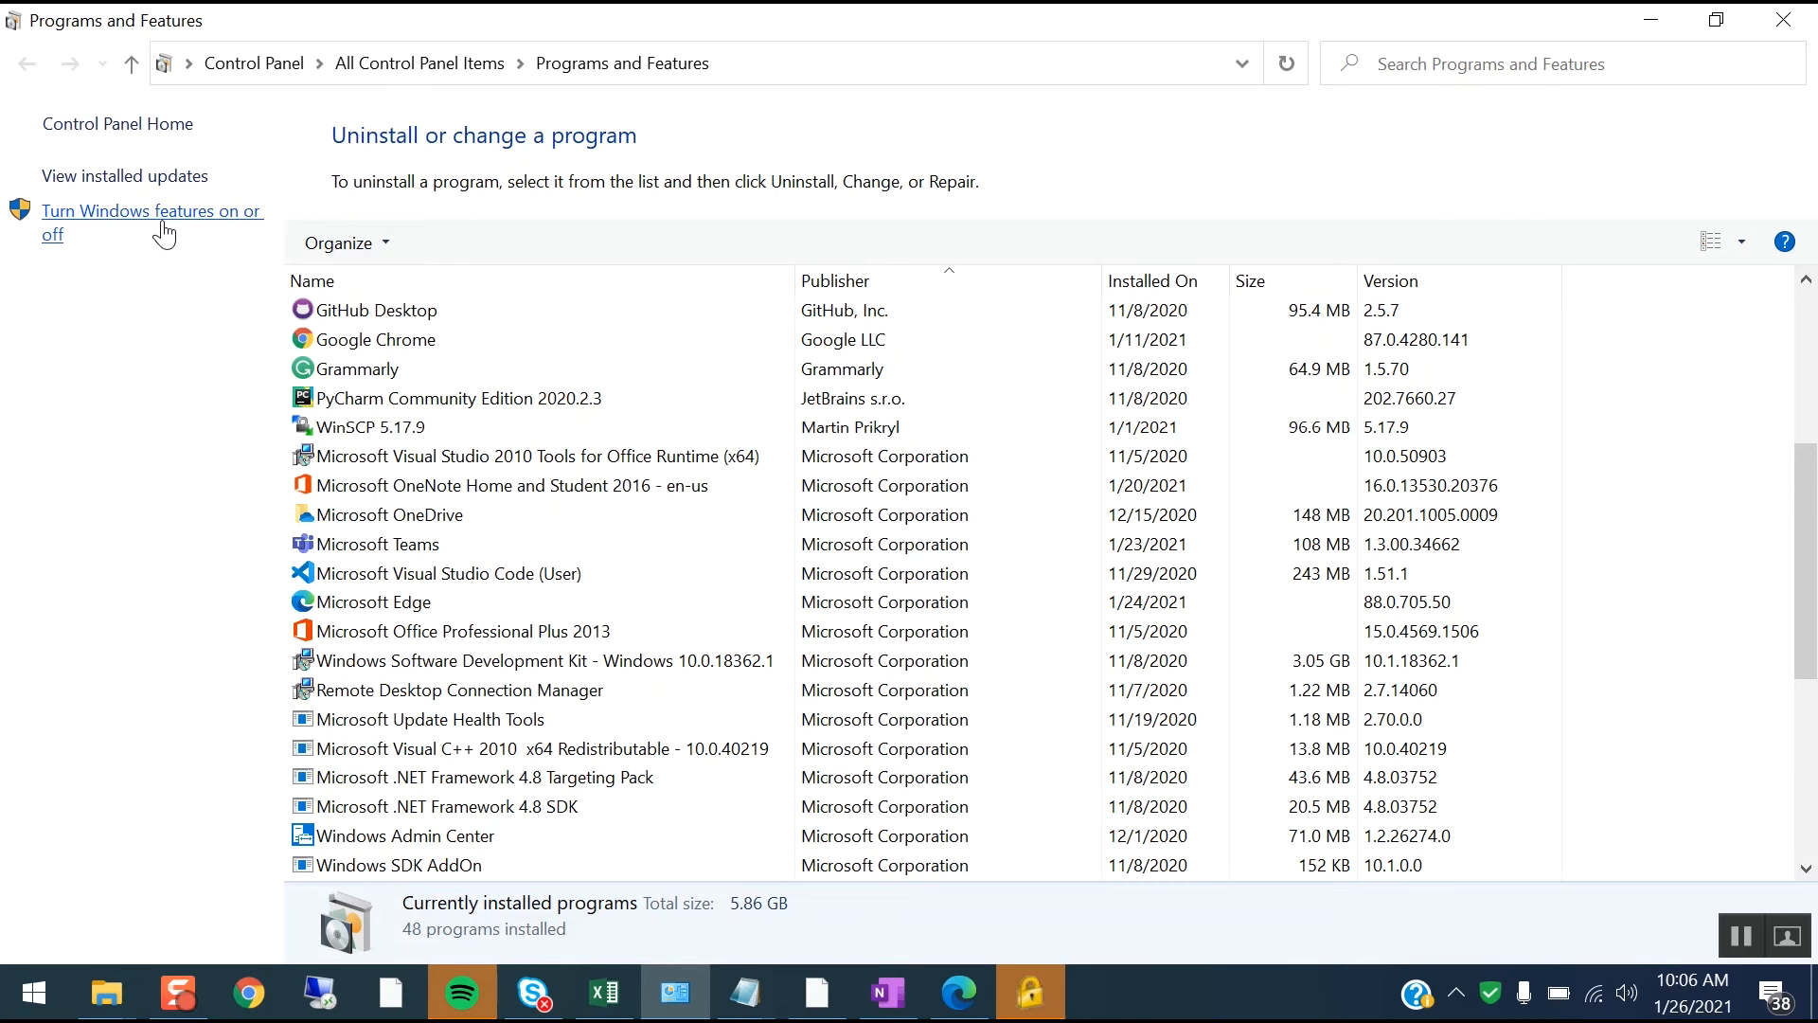
# - Bring up the Windows Features dialog from 'Turn Windows features on or off'
pyautogui.click(151, 222)
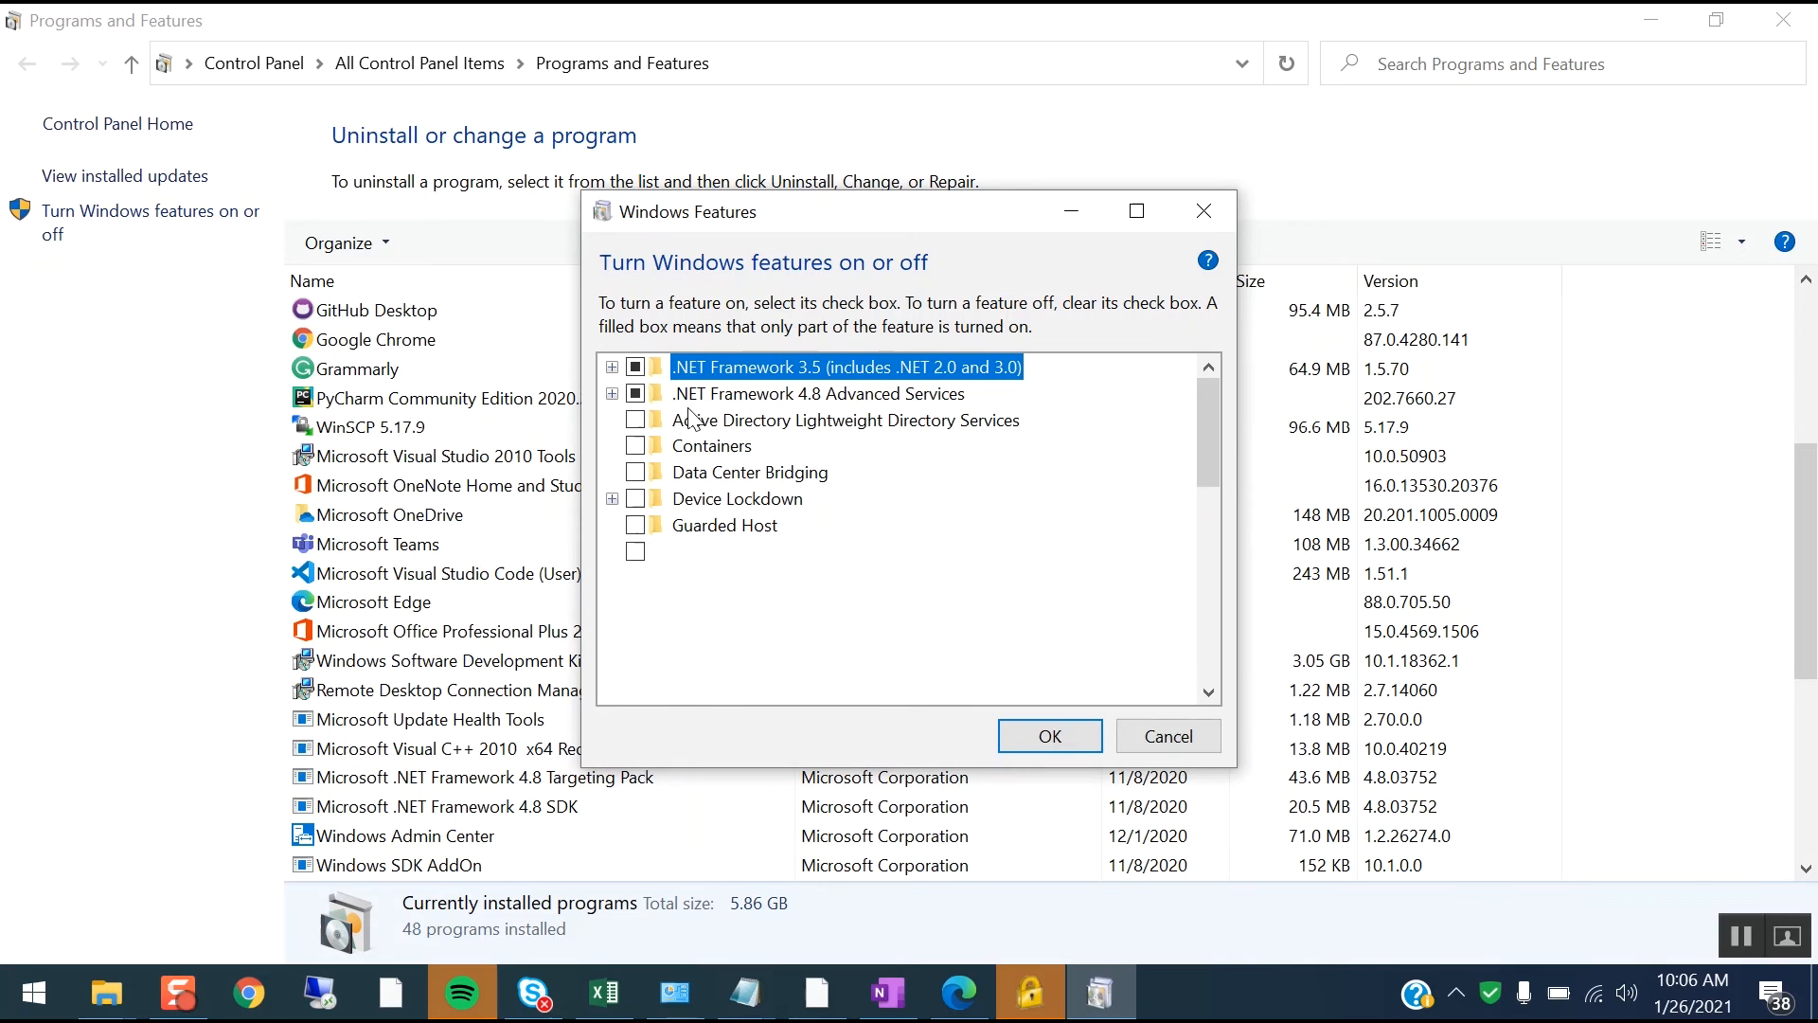
# - Tick the Telnet Client checkbox in the Windows Features list
pyautogui.scroll(-3)
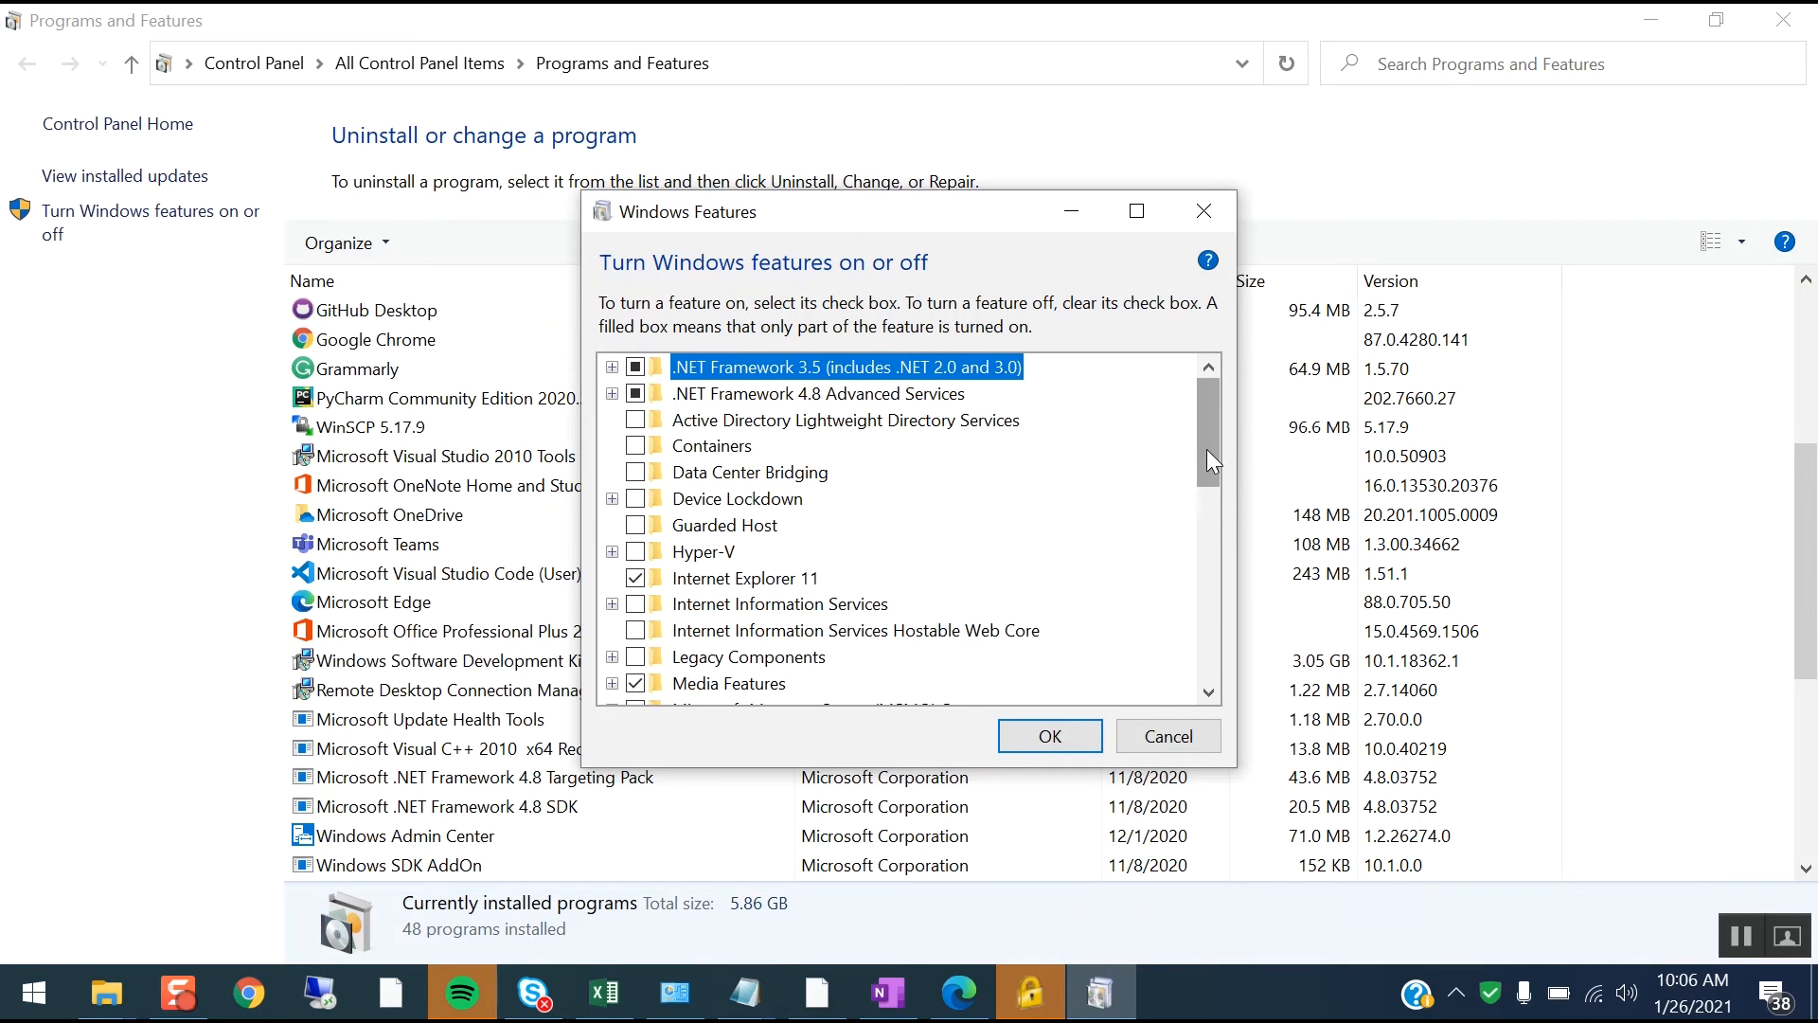
pyautogui.scroll(-3)
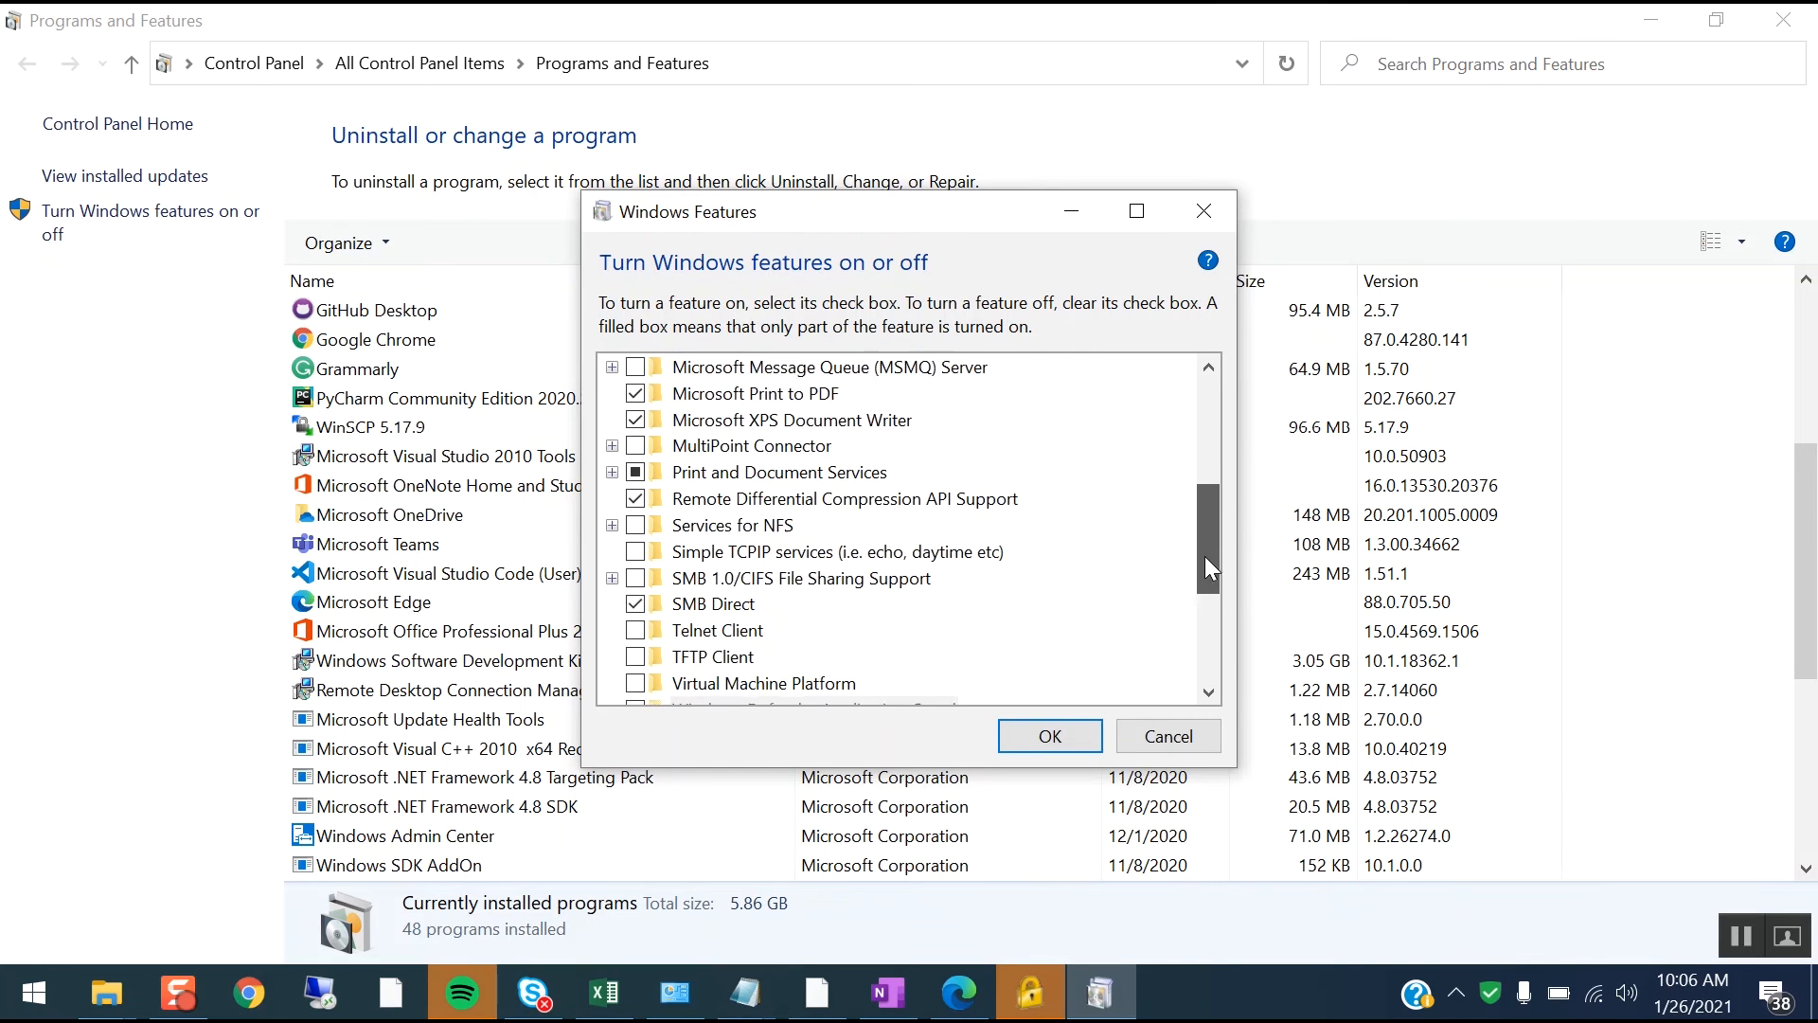
pyautogui.scroll(-3)
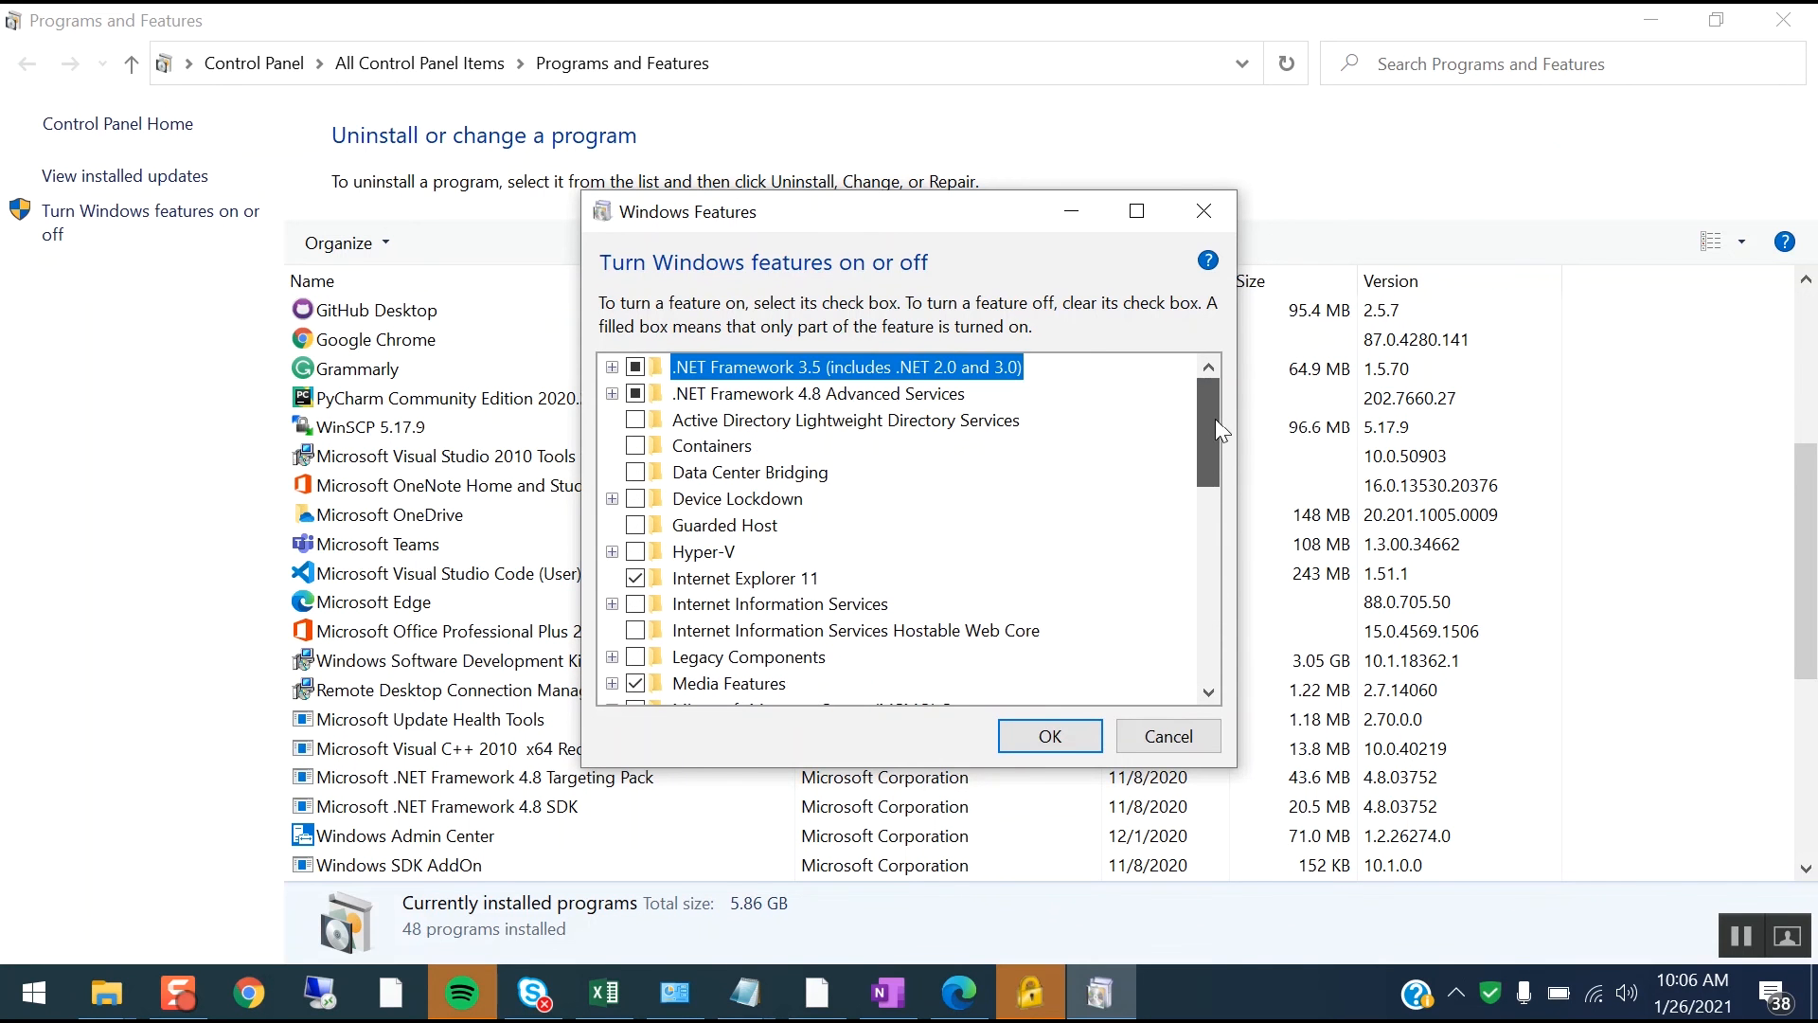
pyautogui.scroll(-3)
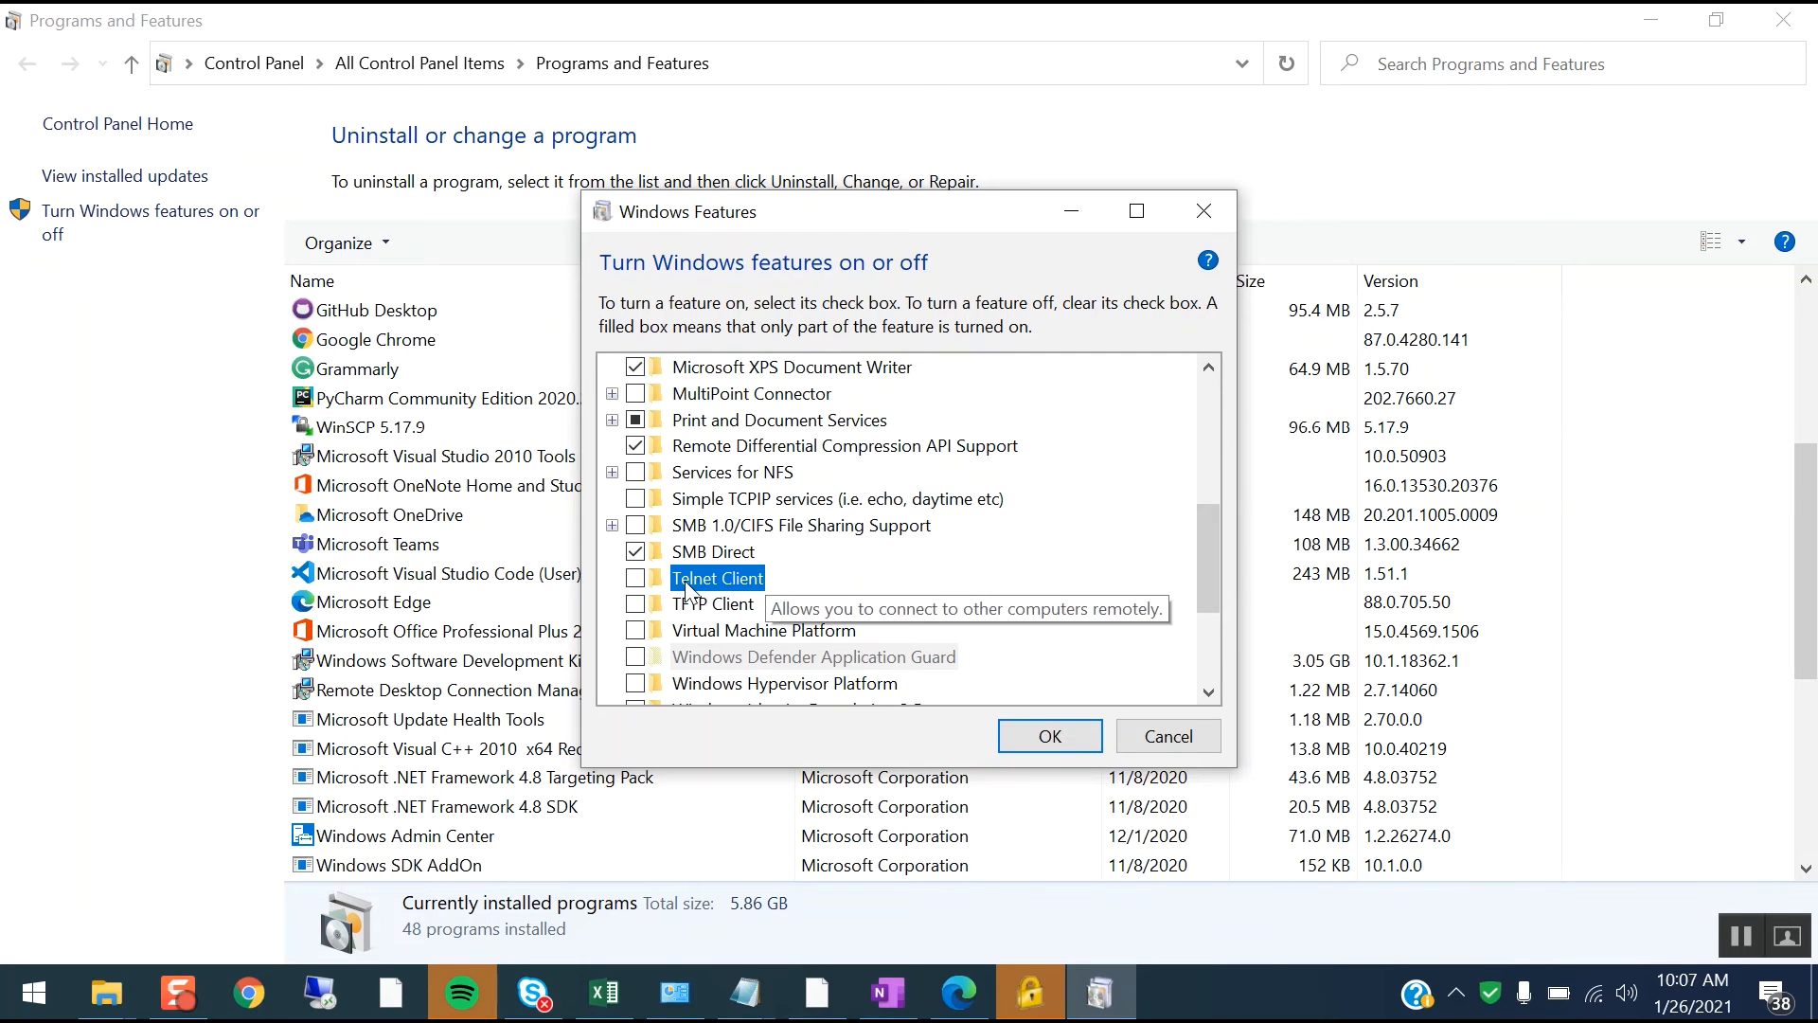
pyautogui.moveTo(711, 602)
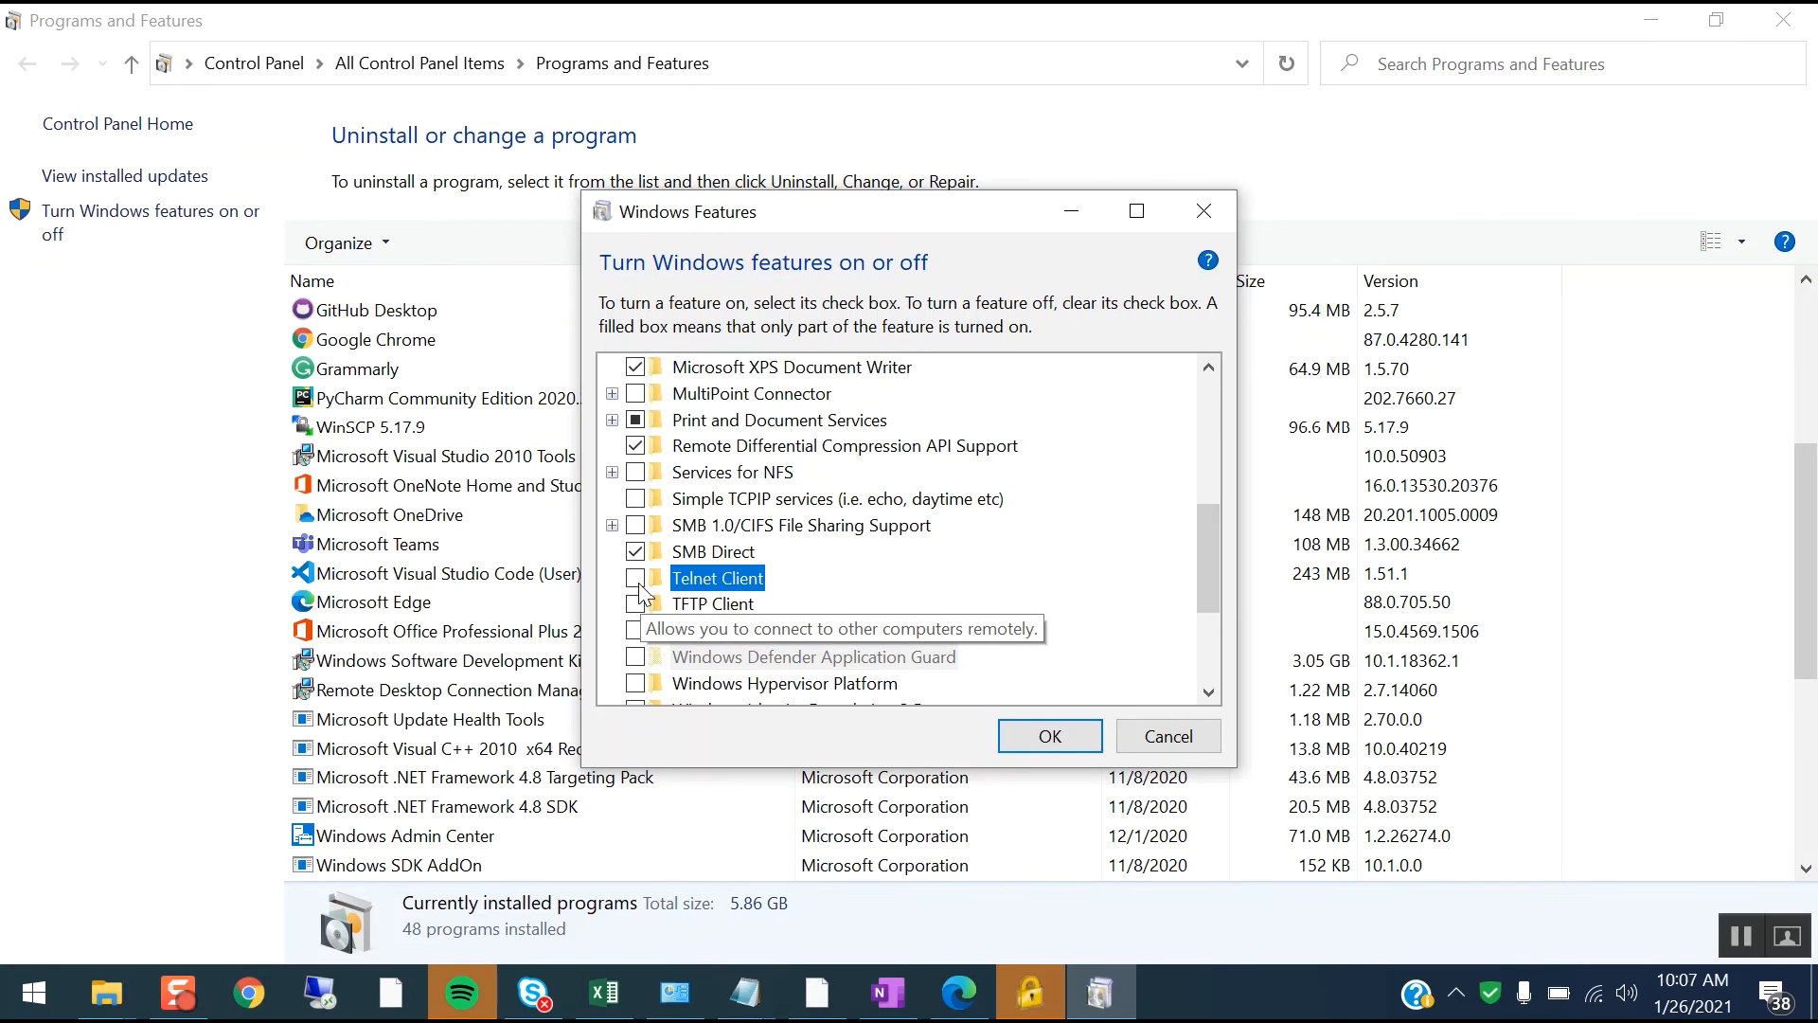
pyautogui.click(636, 577)
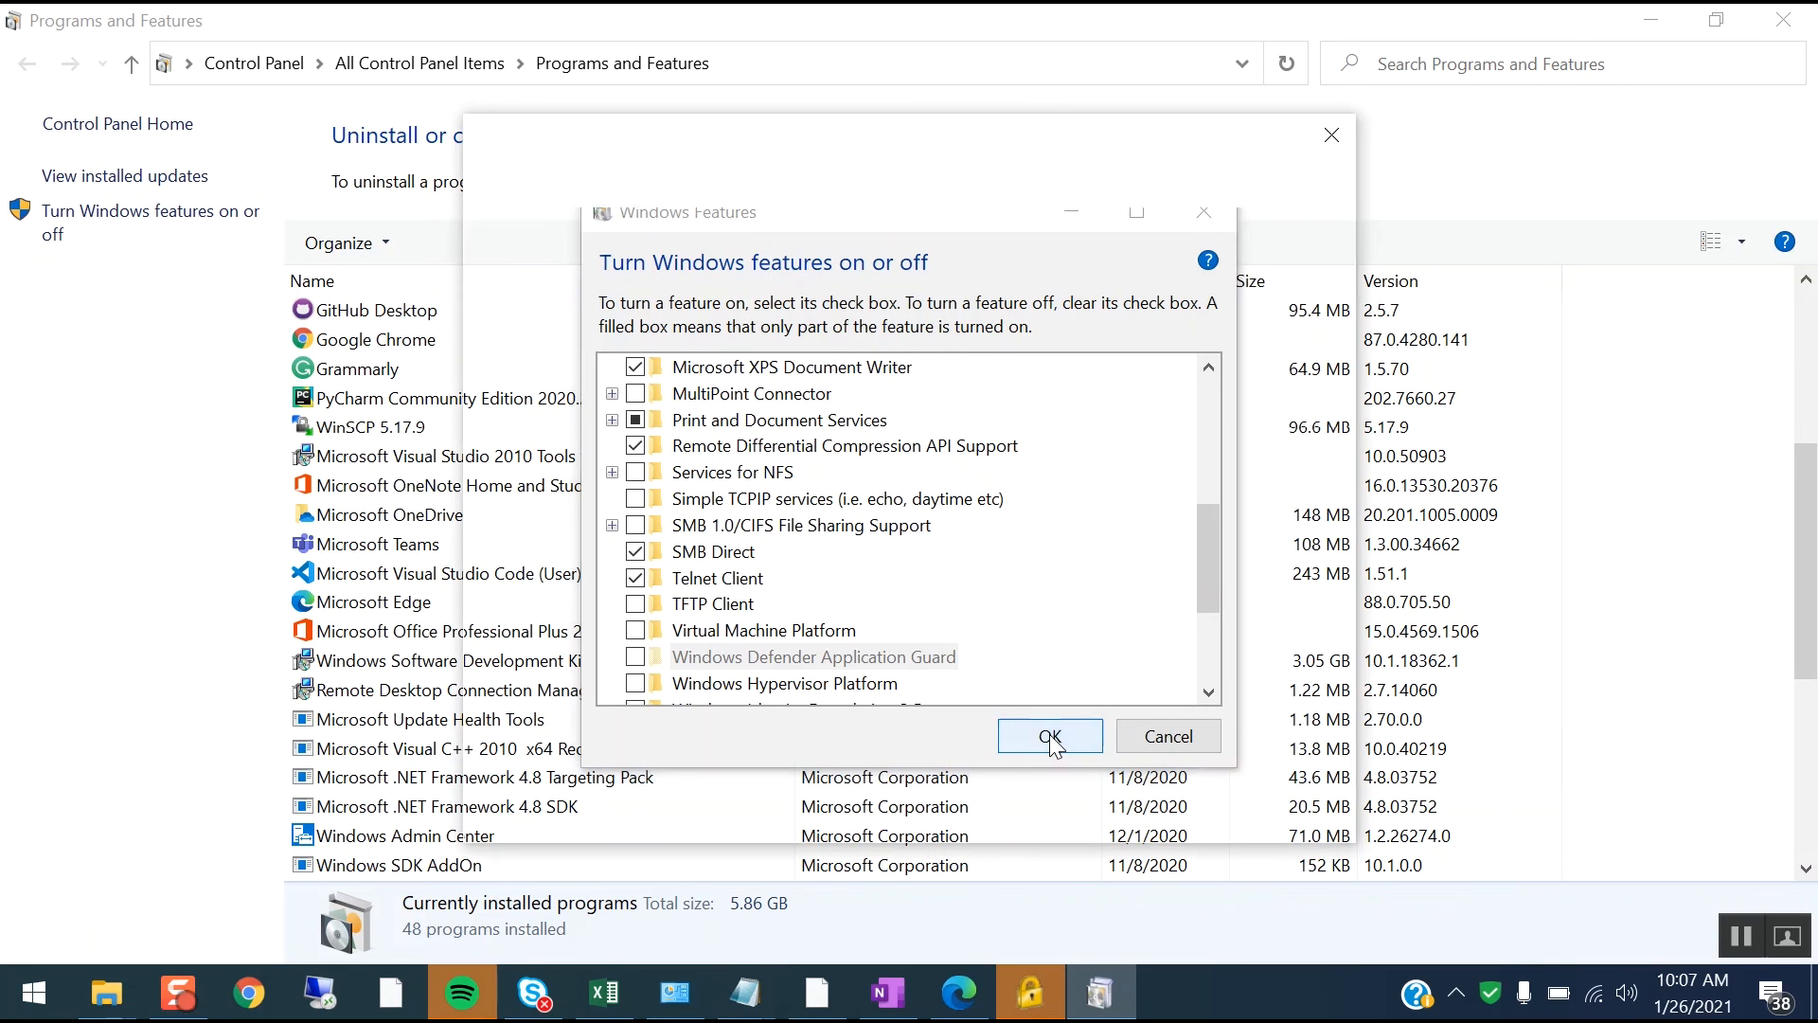
# - Apply the change to install Telnet Client, dismiss the completion message, and minimize Programs and Features
pyautogui.click(1047, 735)
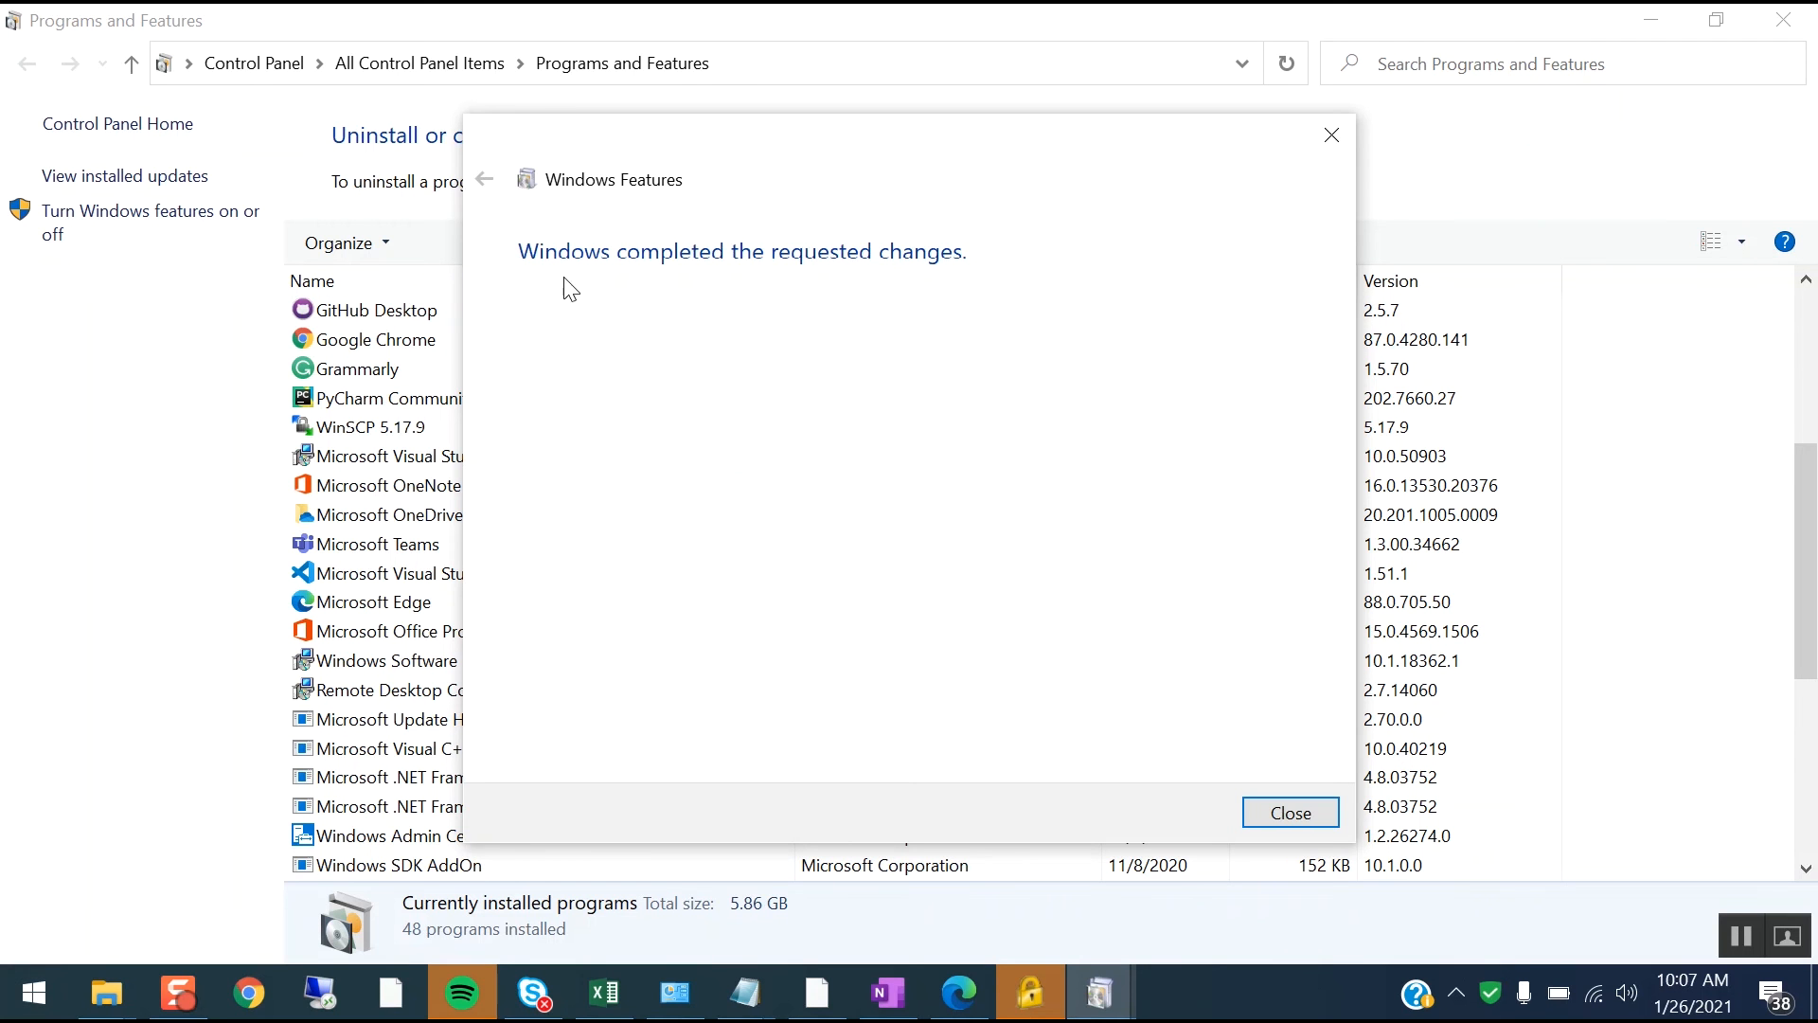
pyautogui.moveTo(776, 299)
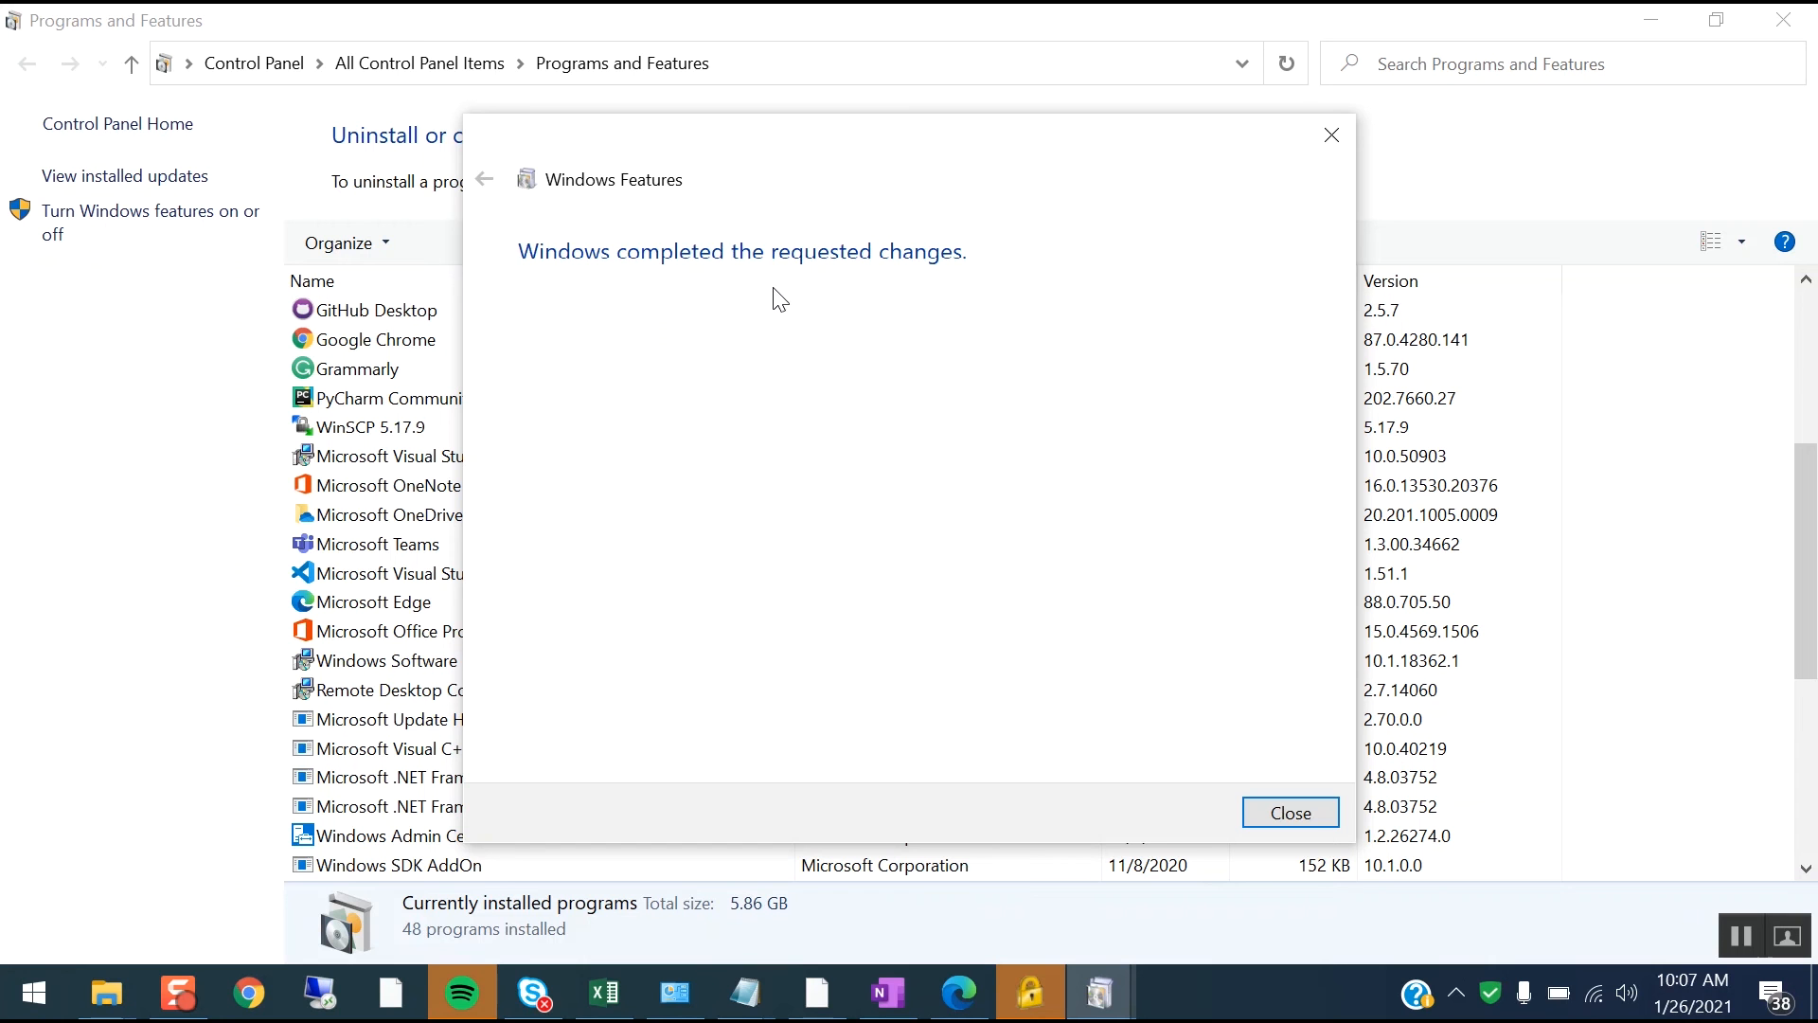
pyautogui.moveTo(1290, 812)
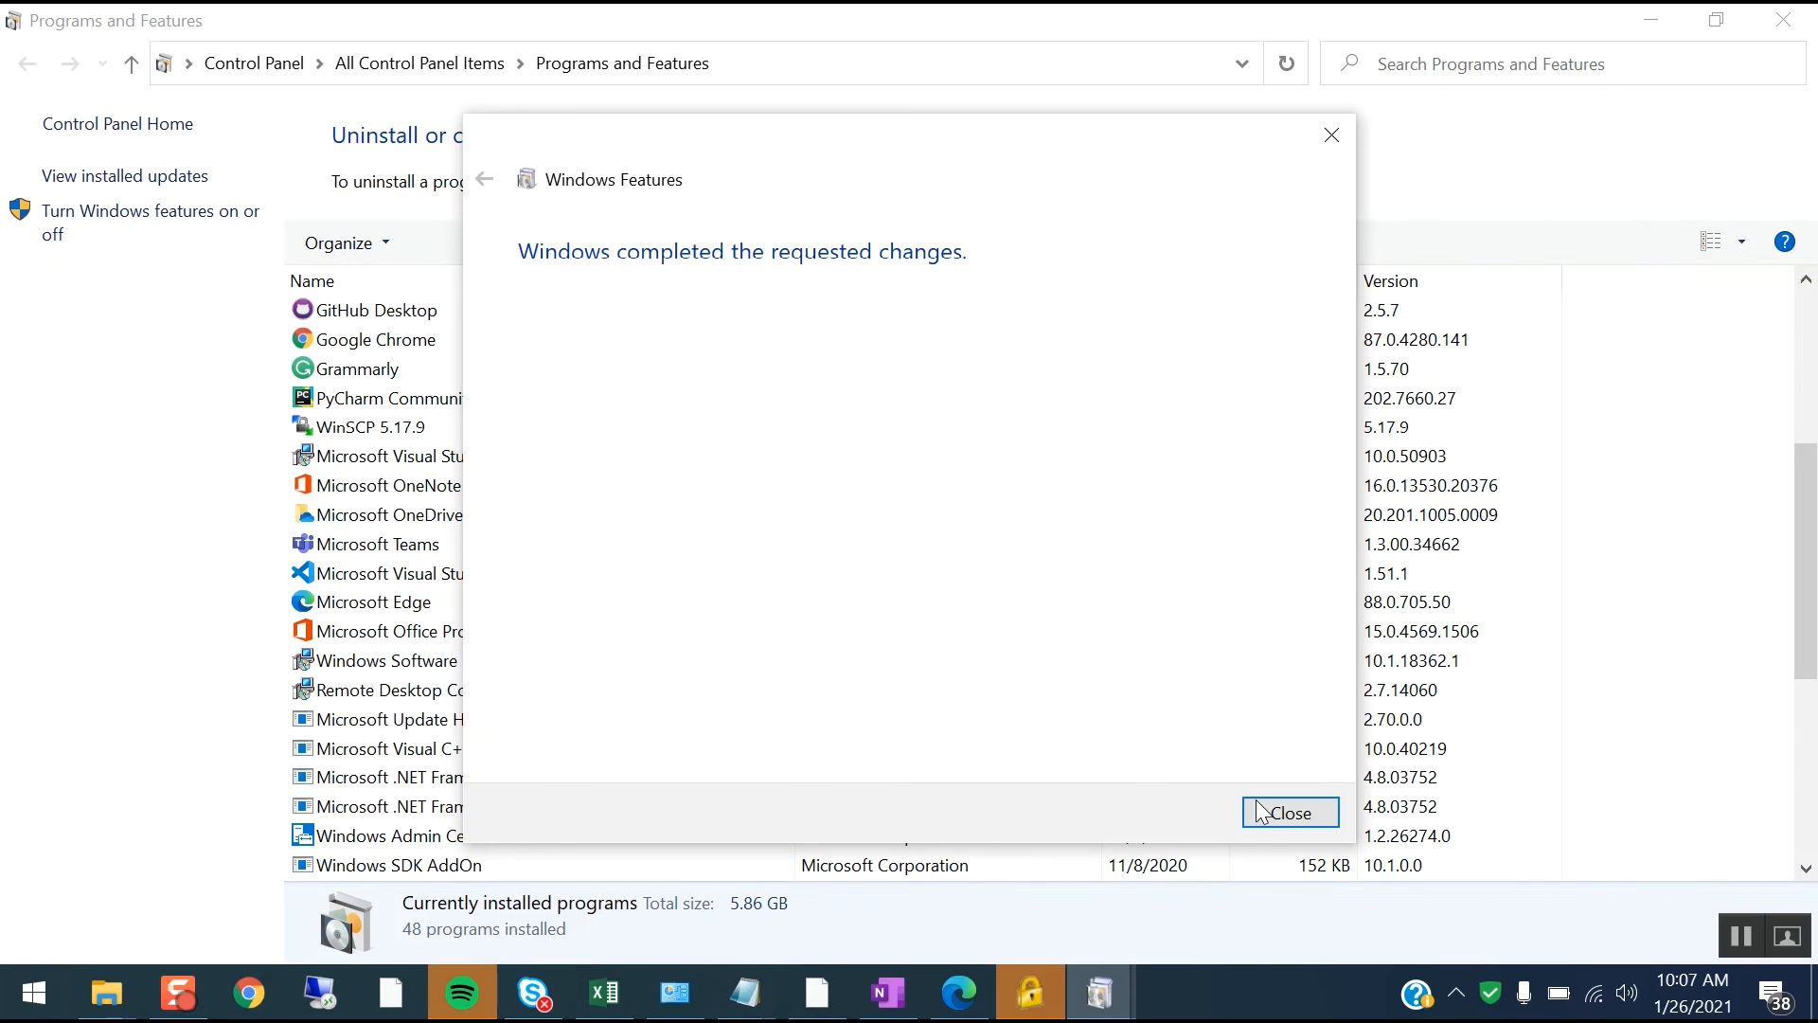
pyautogui.click(1289, 812)
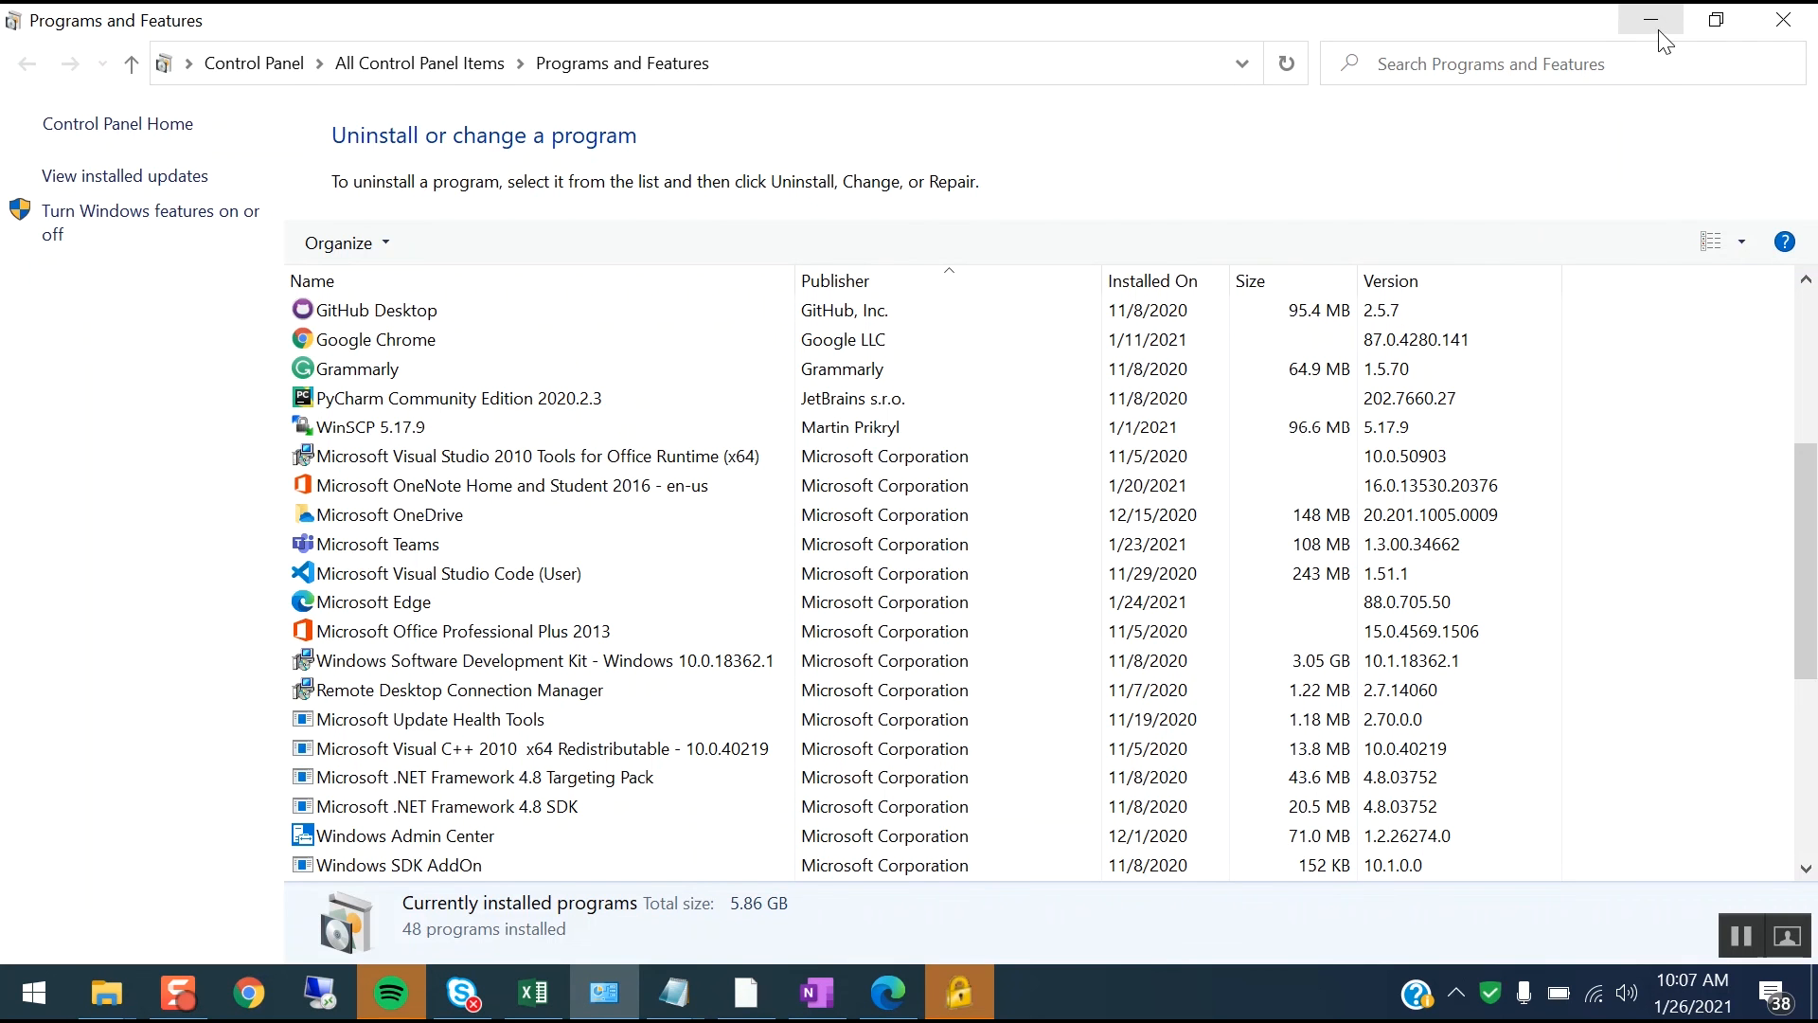
pyautogui.click(1649, 21)
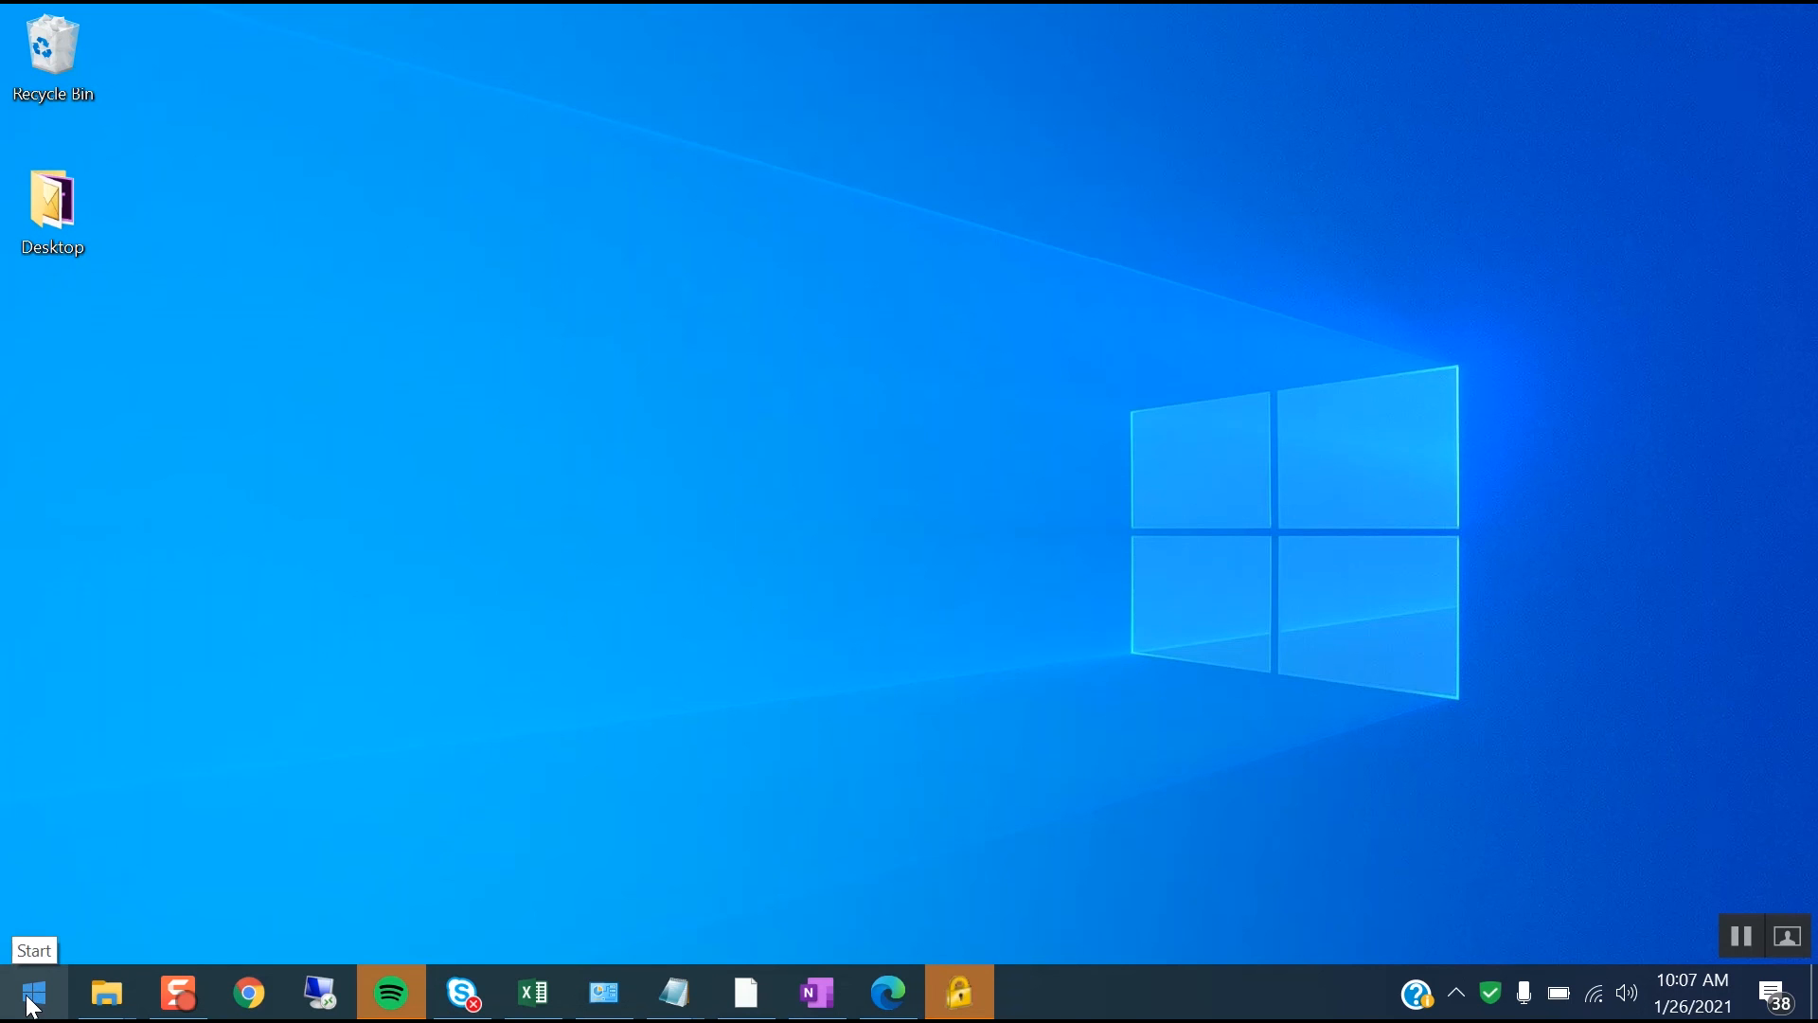
# - Launch a Command Prompt window from Start
pyautogui.click(32, 994)
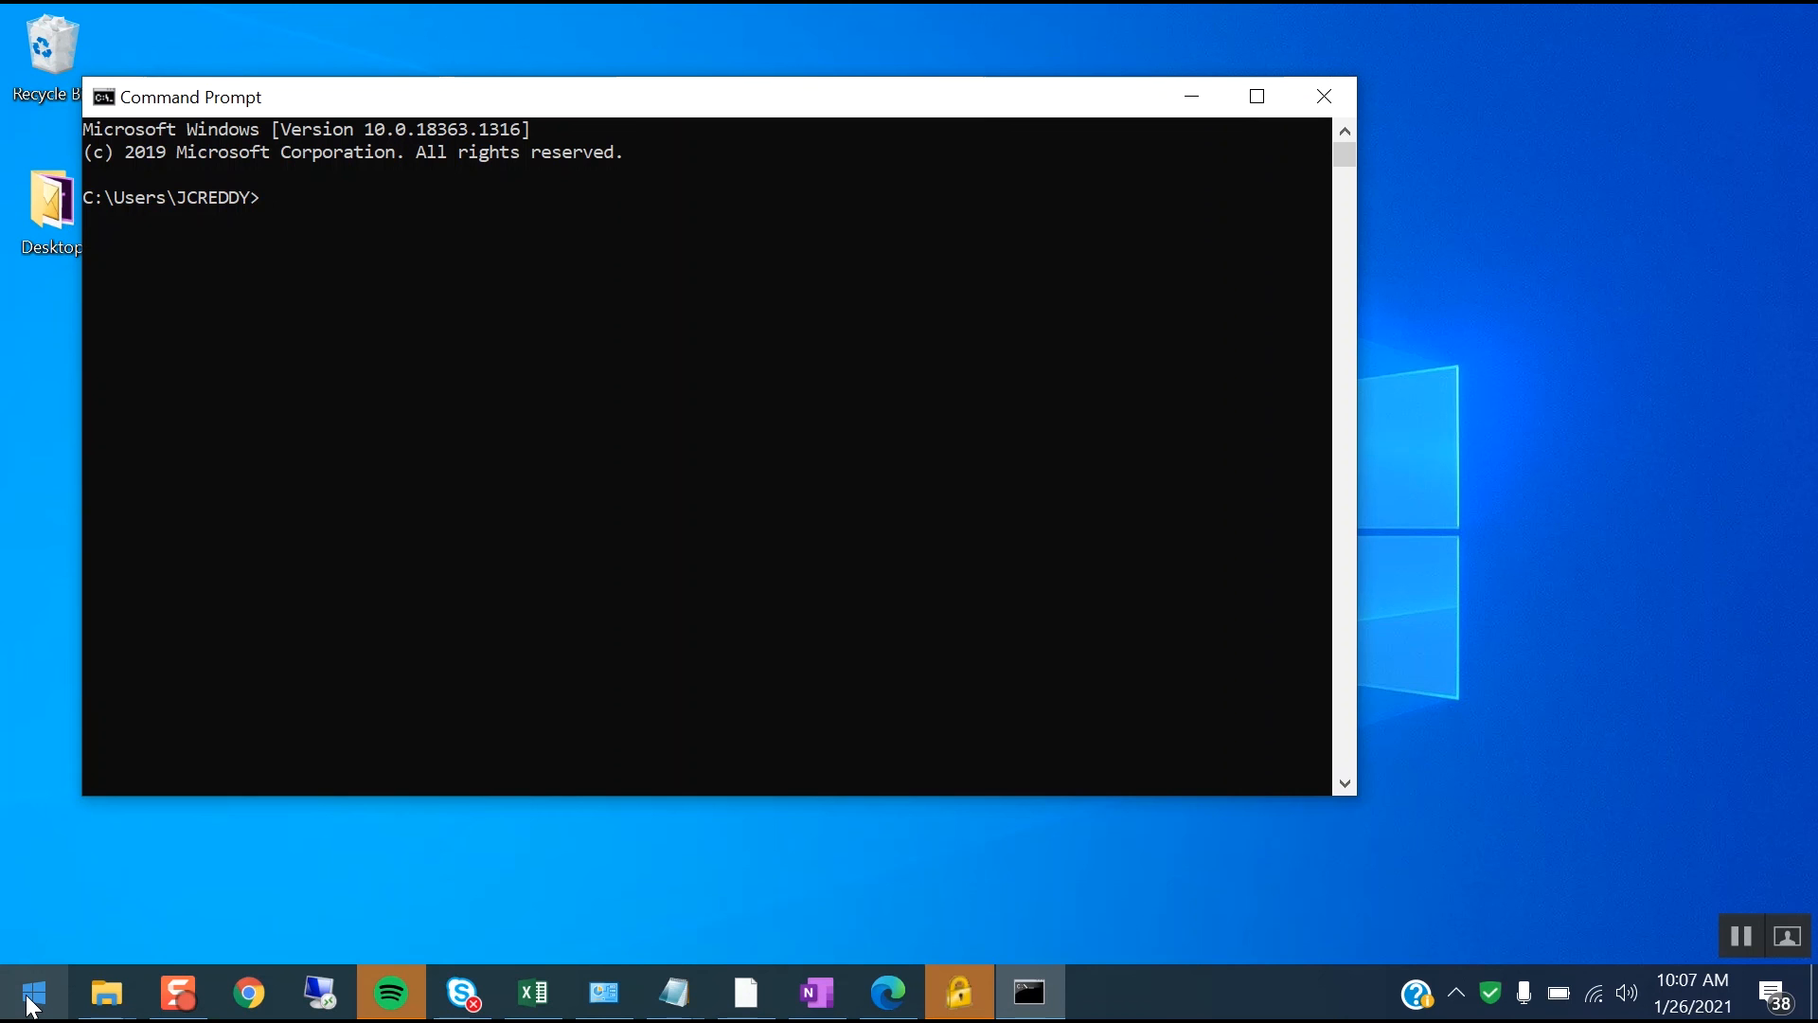
# - Run telnet google.com at the prompt to start connecting
pyautogui.write('tel')
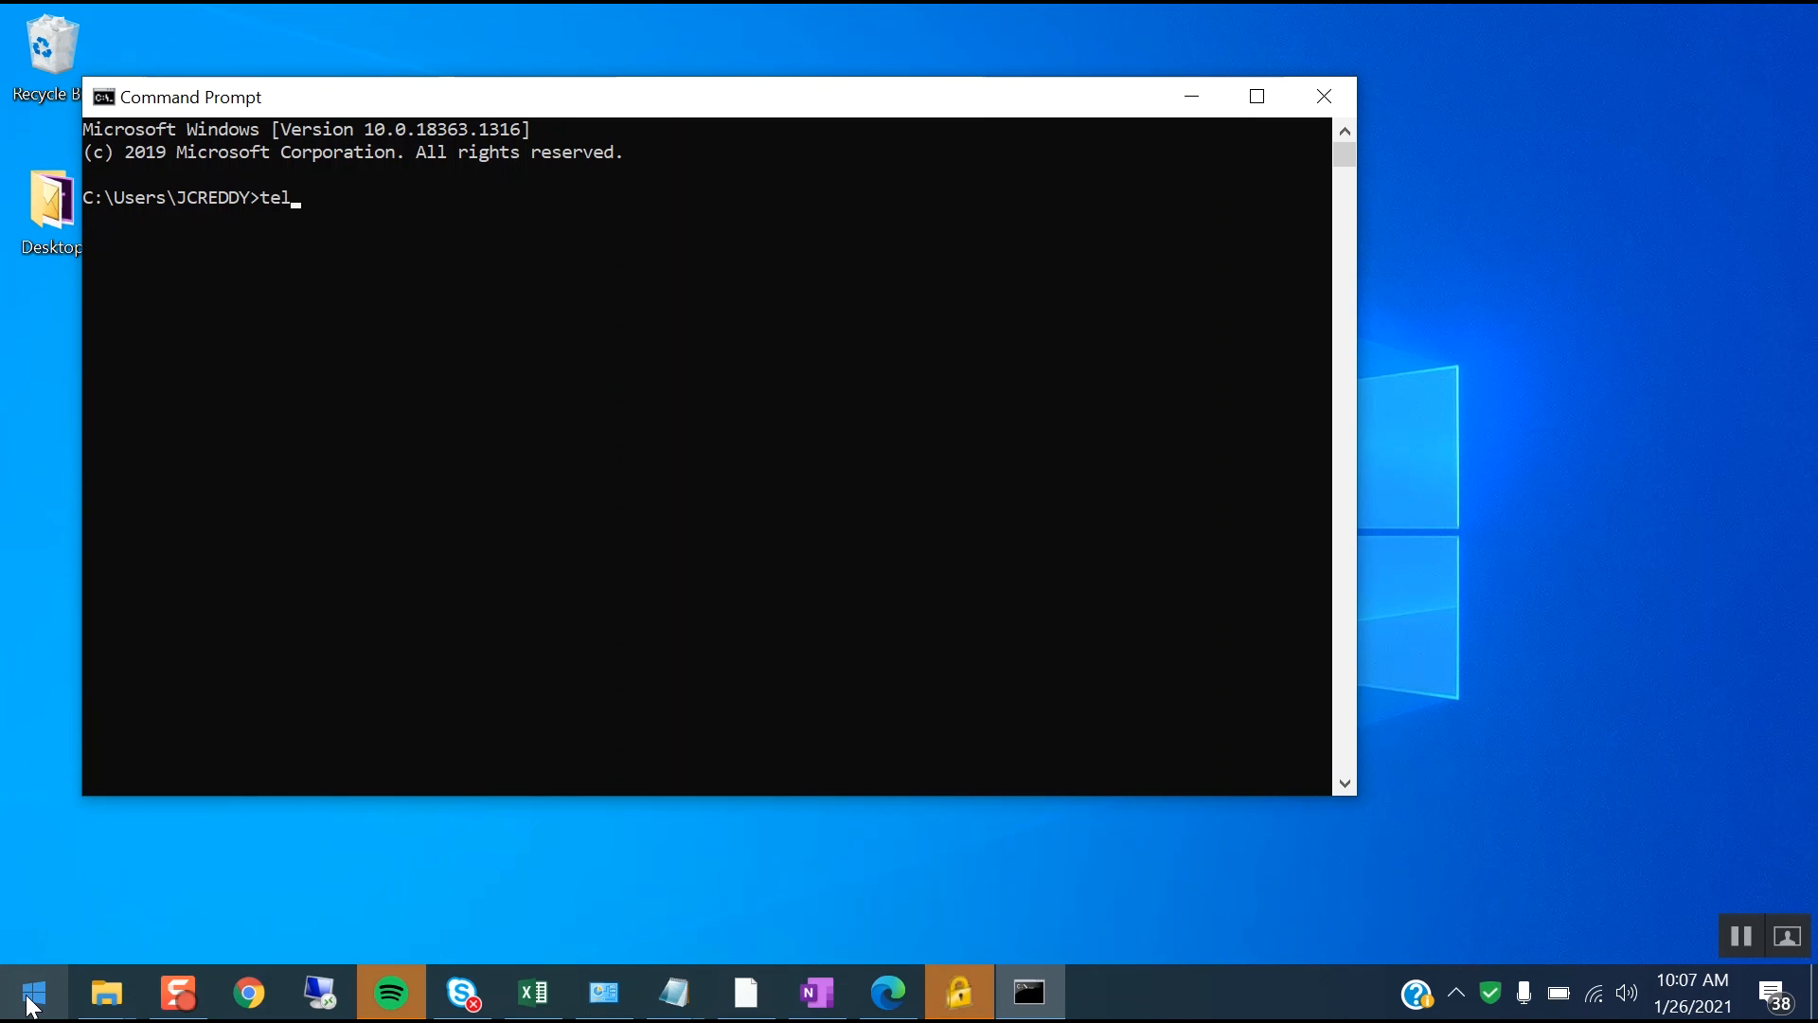
pyautogui.write('net')
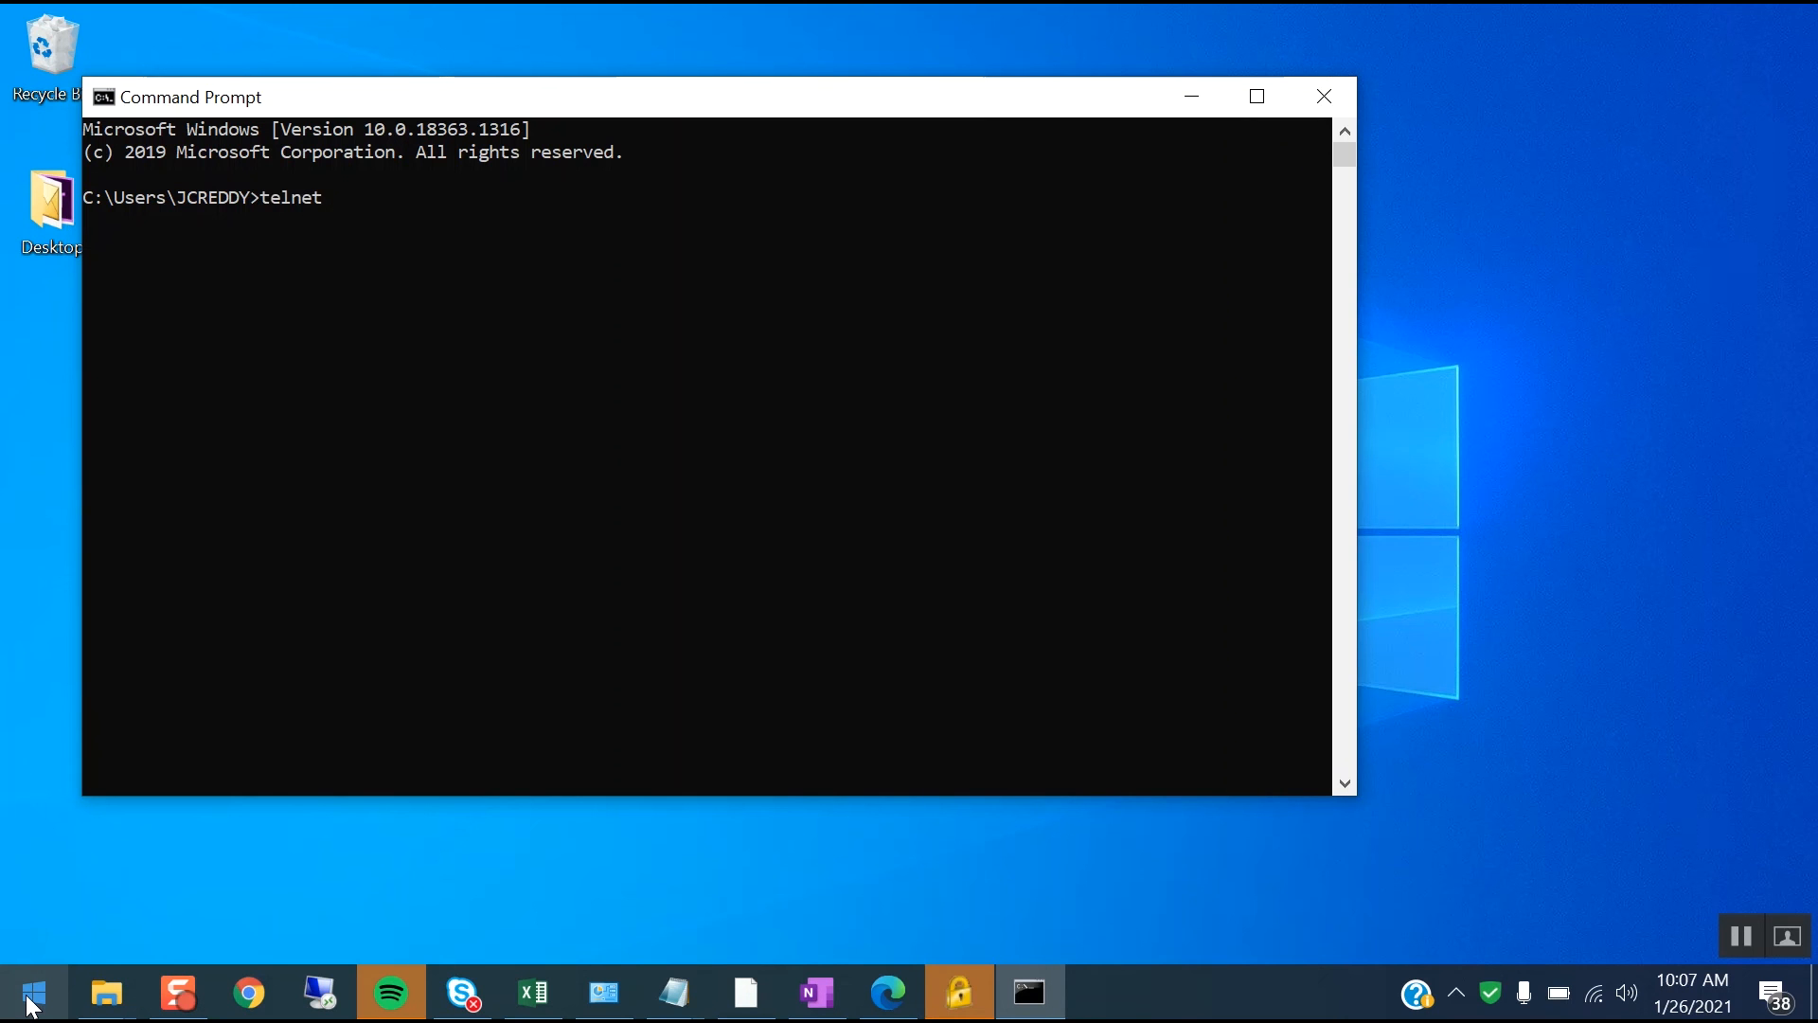
pyautogui.write('google.com')
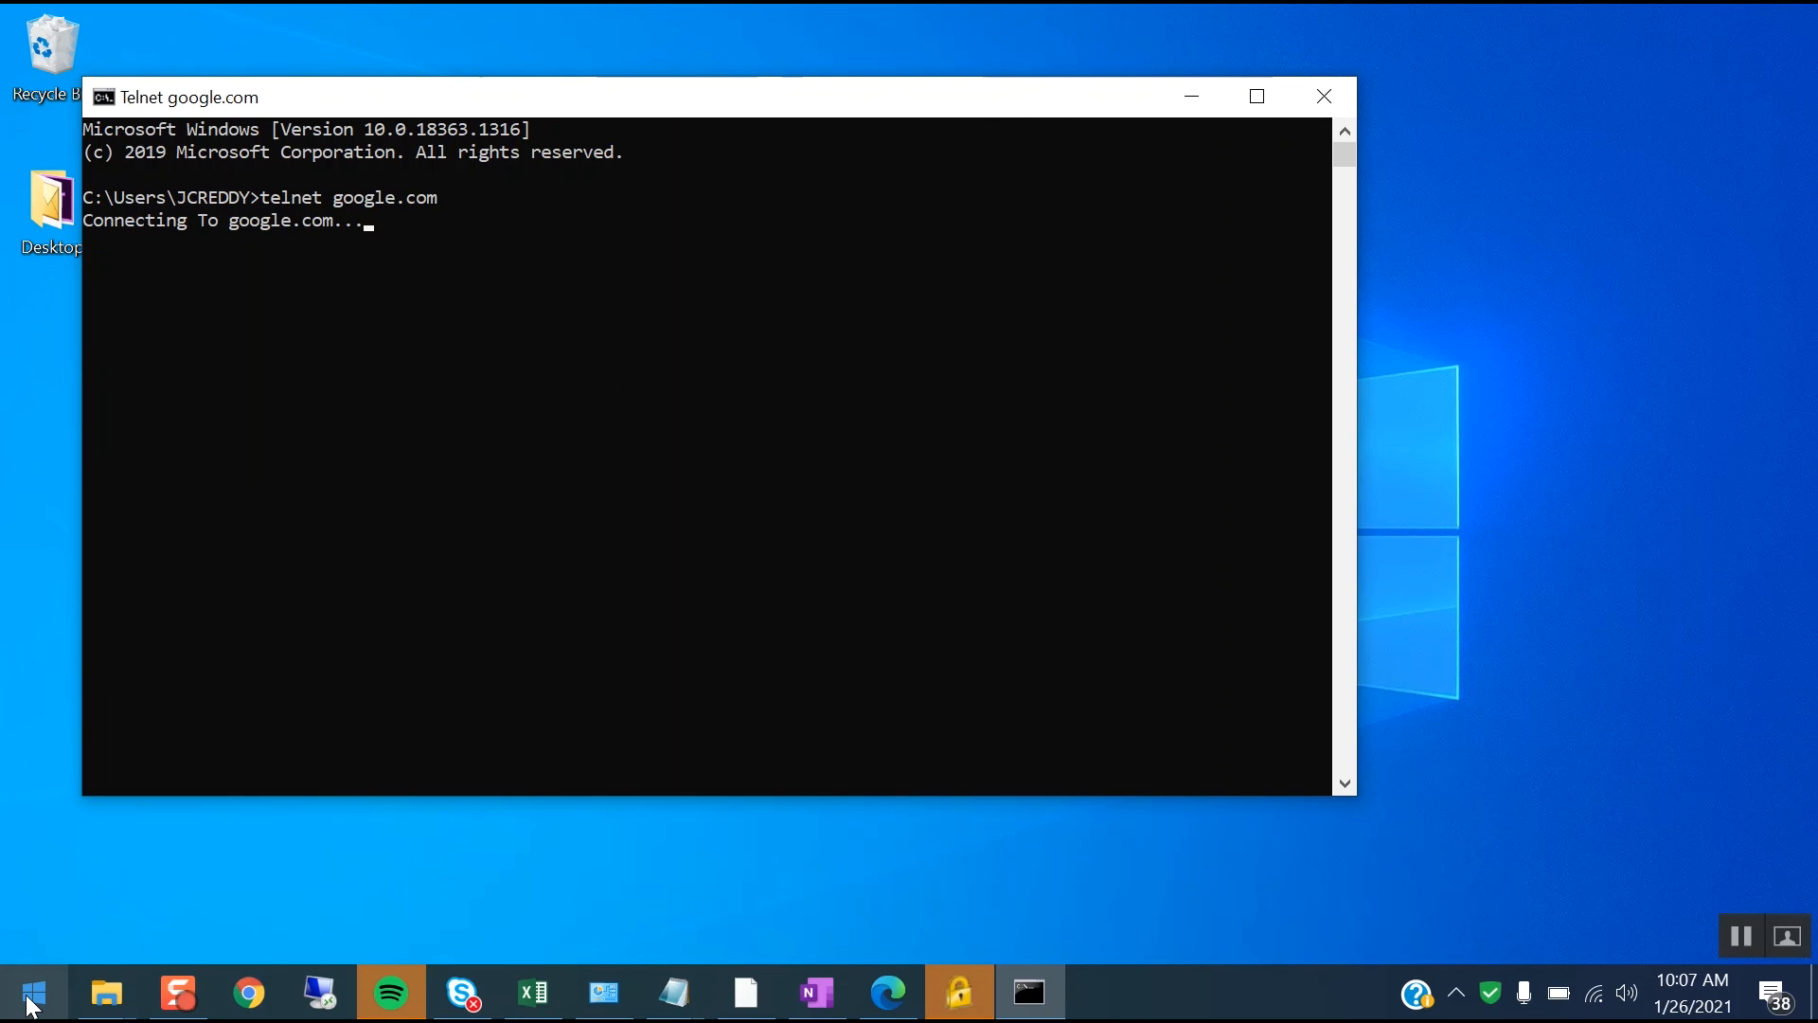